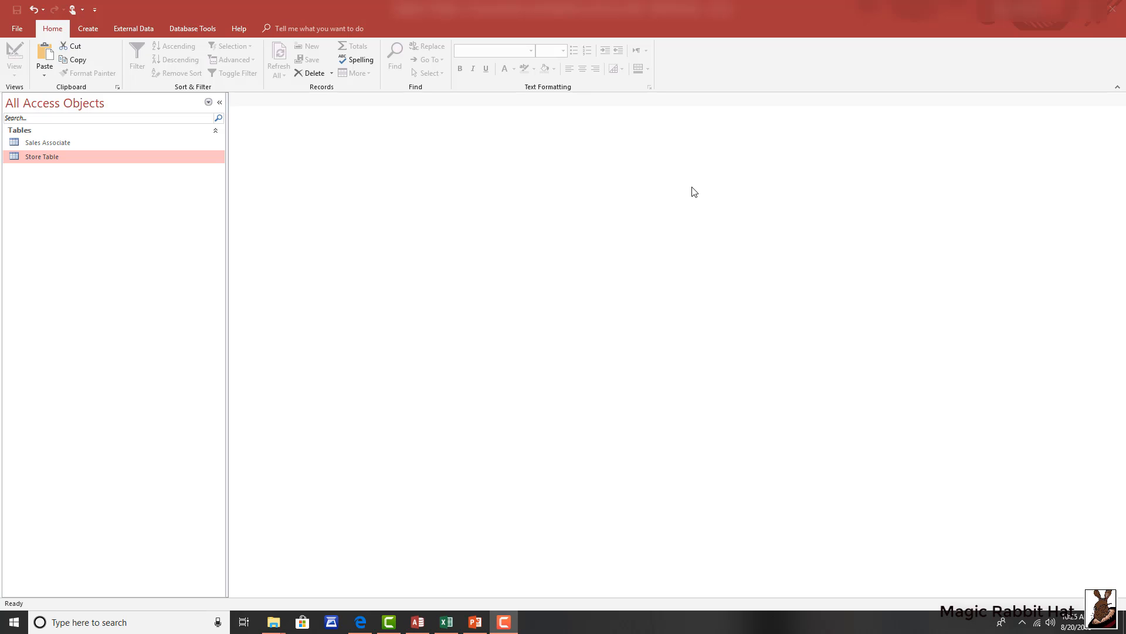
mouse_move(554, 153)
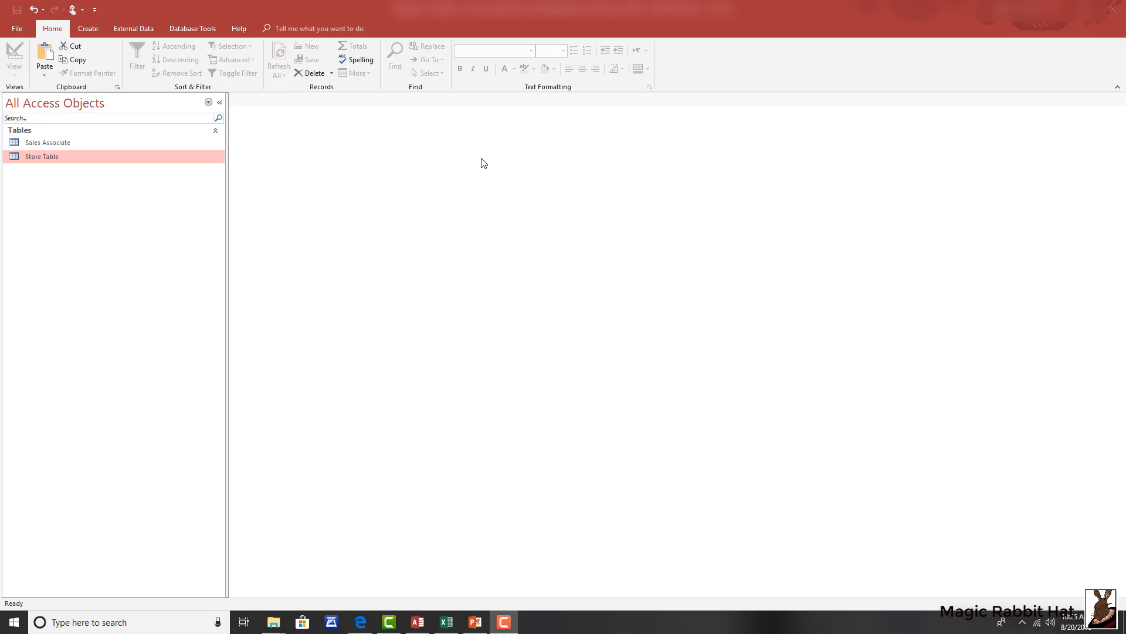
Open Store Table in Design View, showing Store # as Number plus four Short Text fields.
double_click(42, 156)
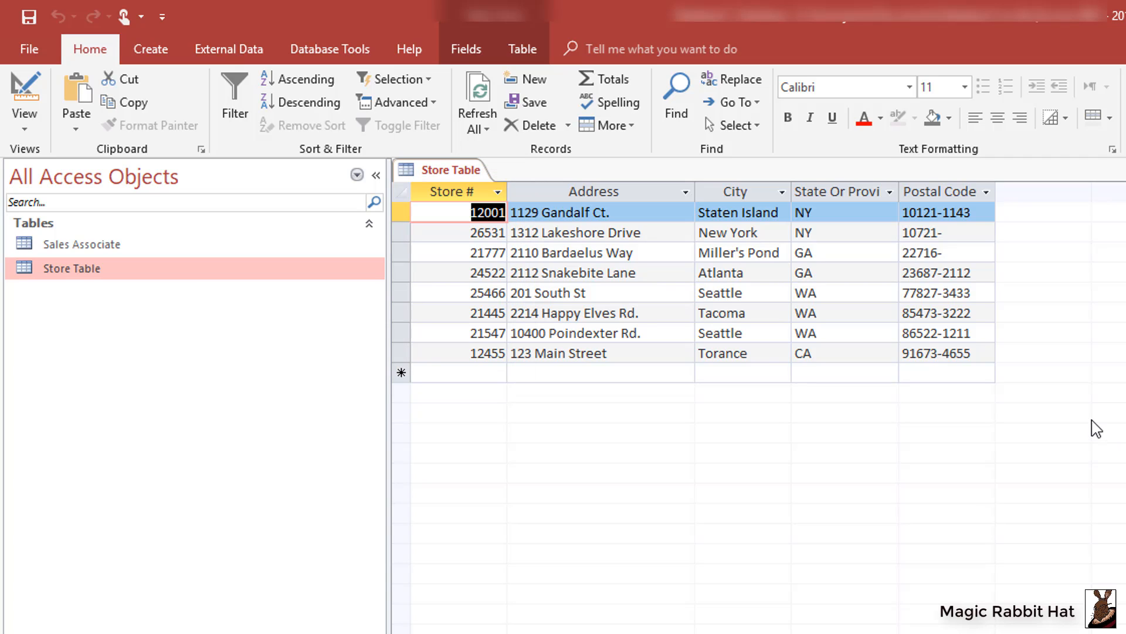
mouse_move(1082, 416)
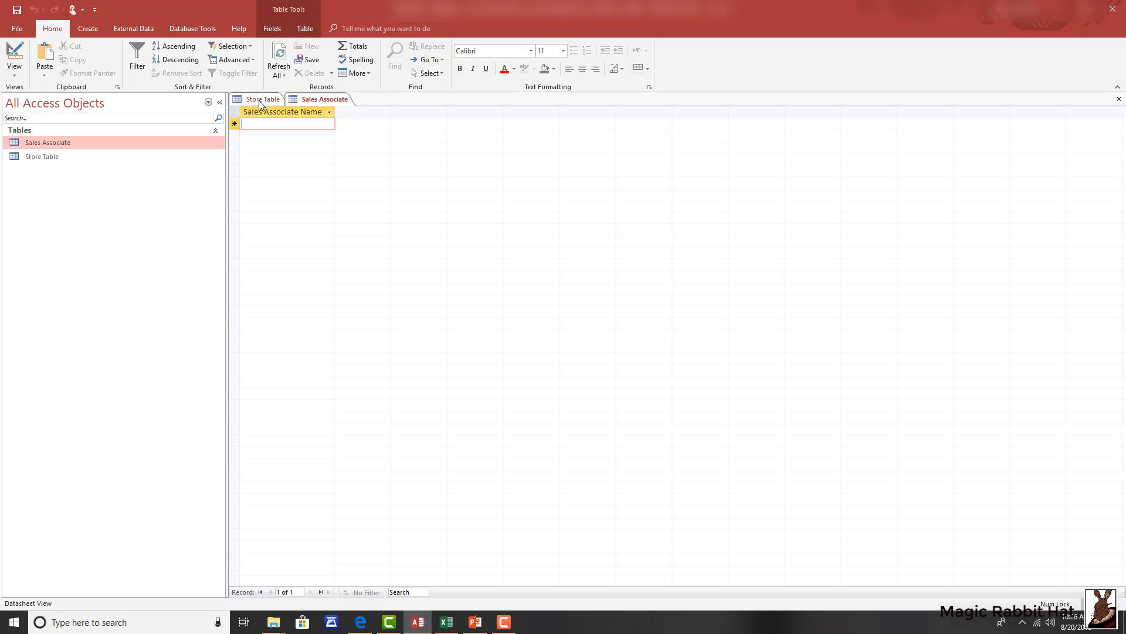
mouse_move(385, 138)
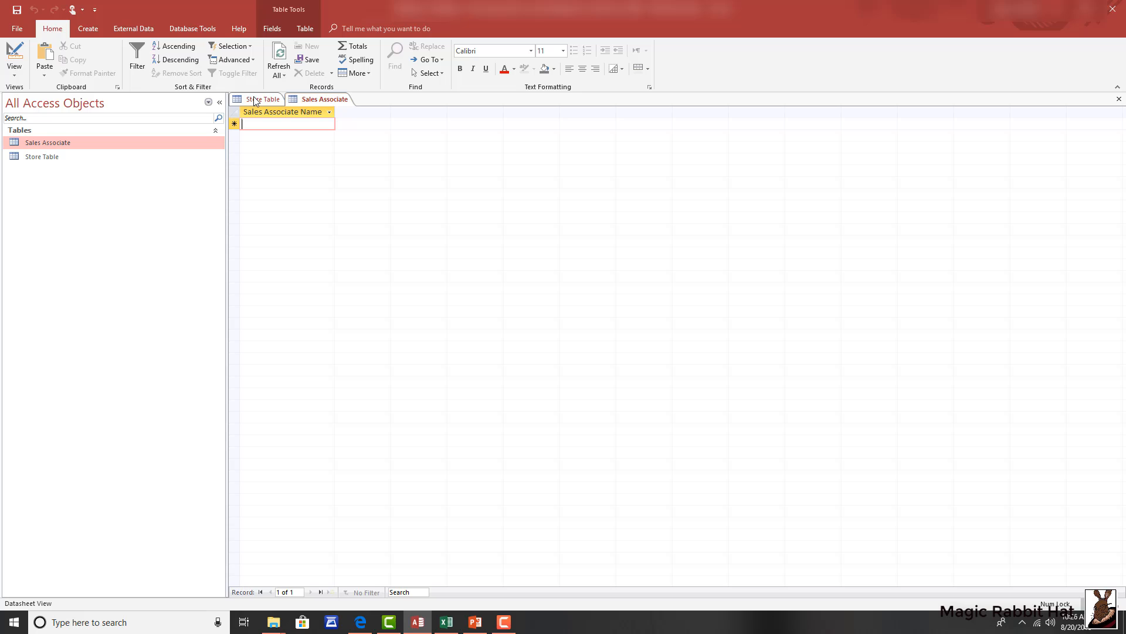
click(263, 99)
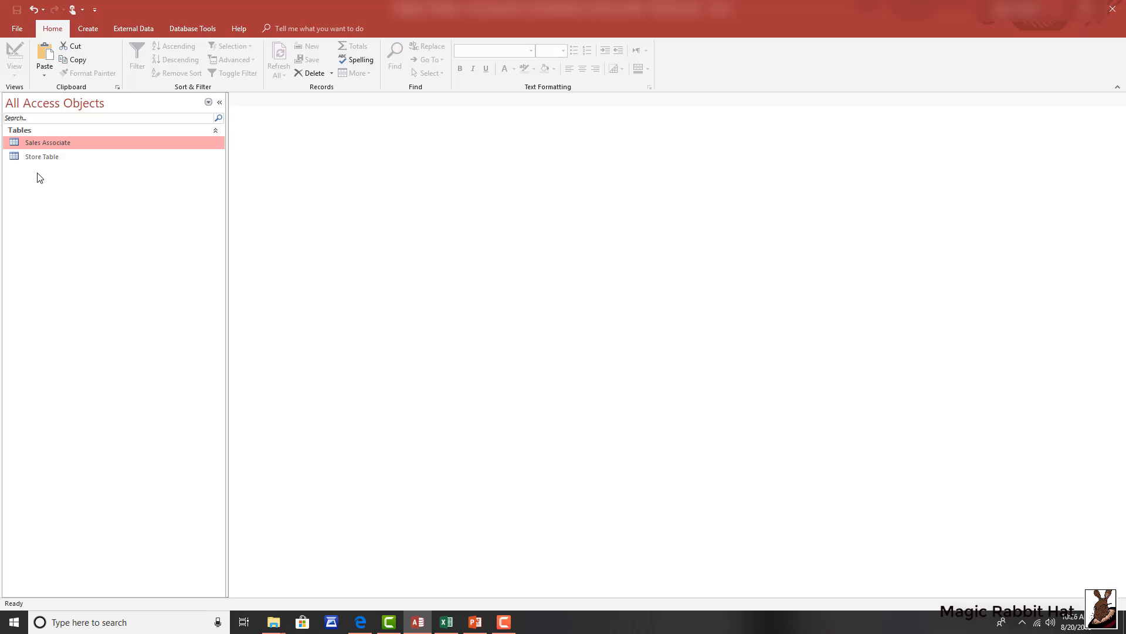
click(42, 157)
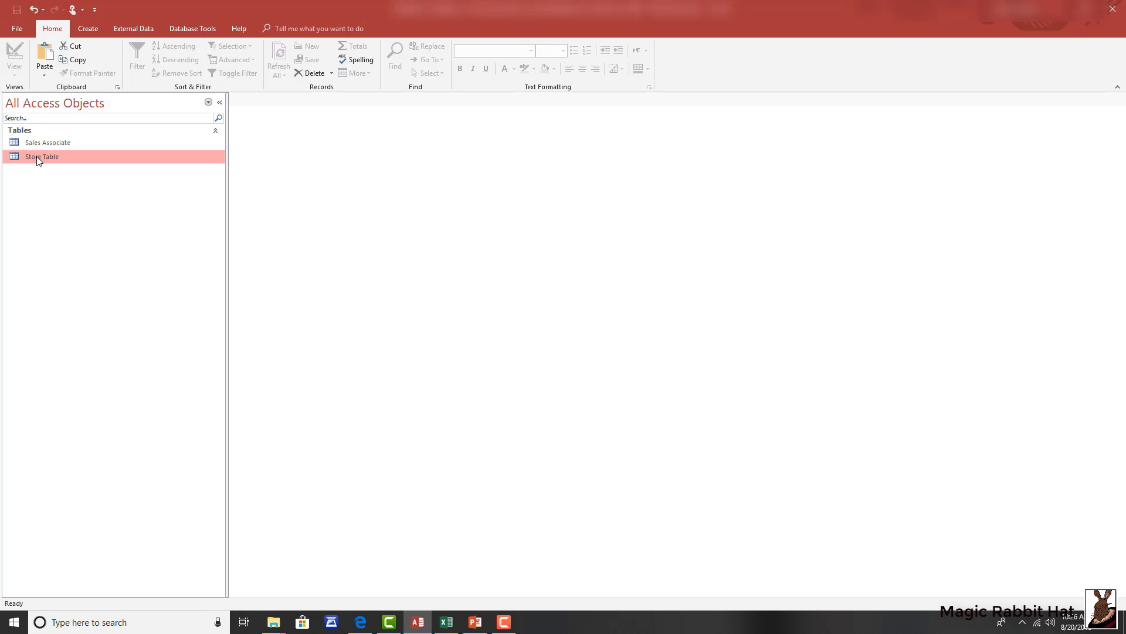
mouse_move(89, 160)
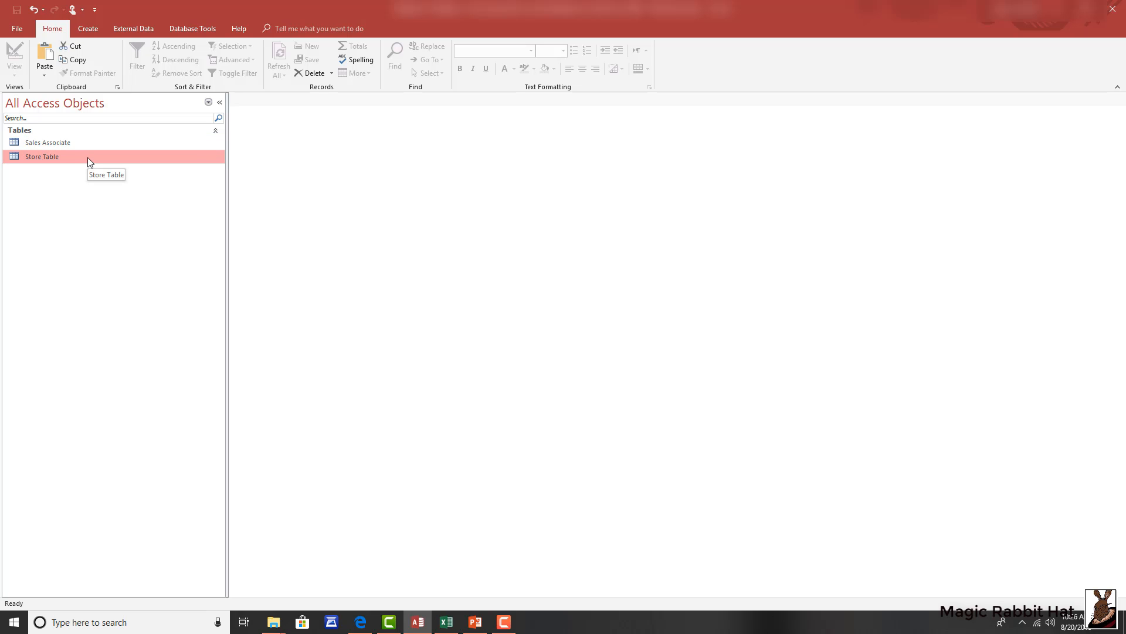
right_click(41, 157)
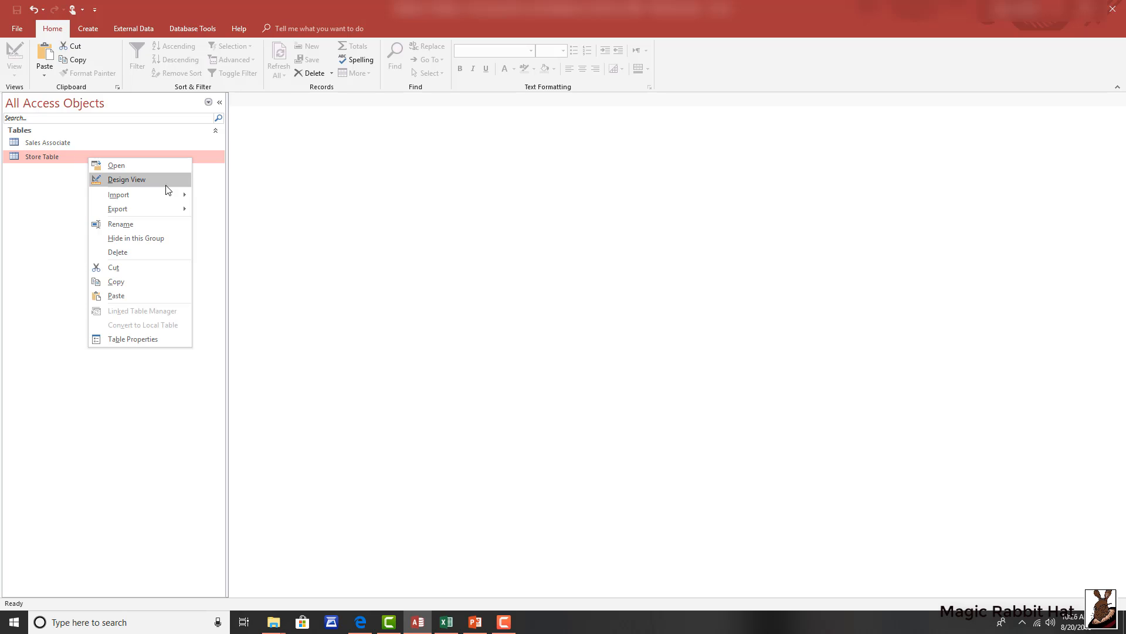
click(126, 179)
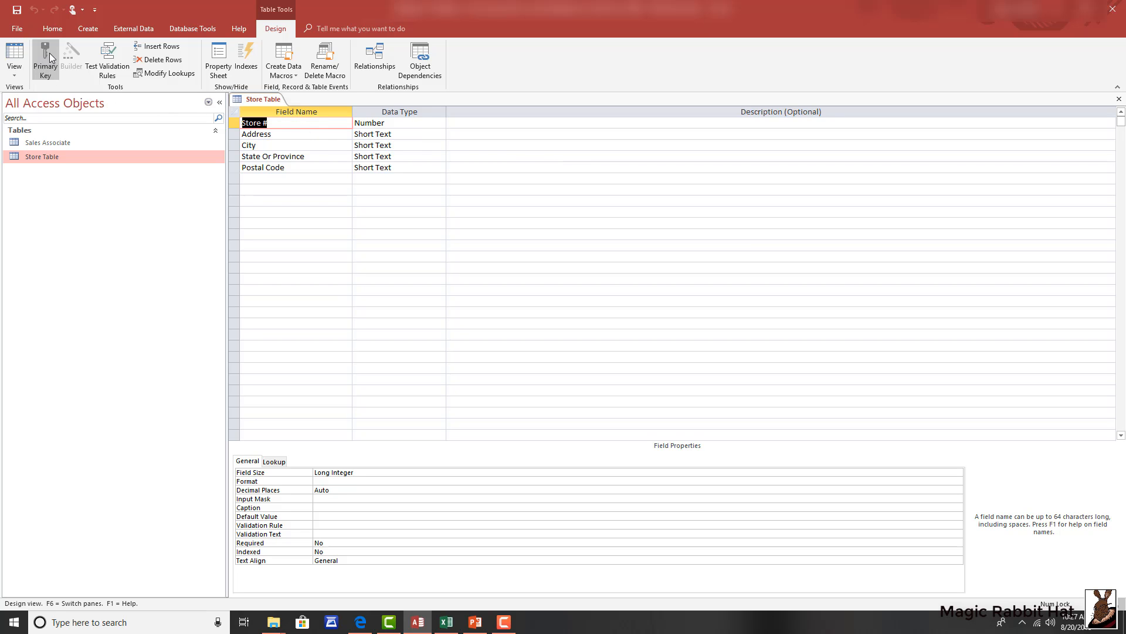
Set Store # as Store Table's primary key.
click(45, 61)
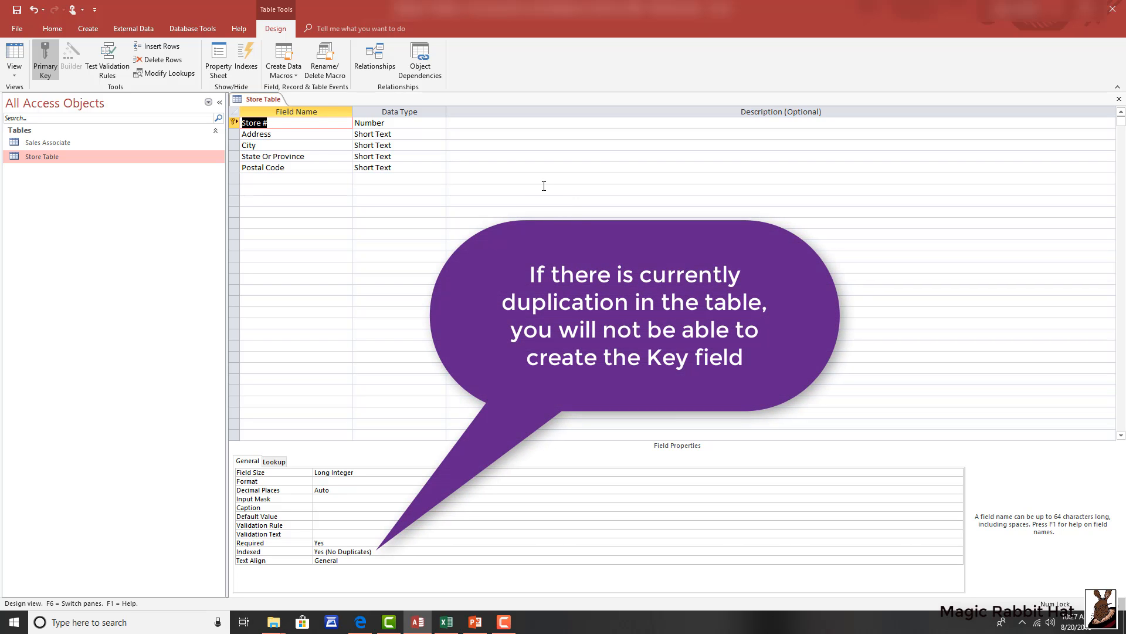
mouse_move(547, 189)
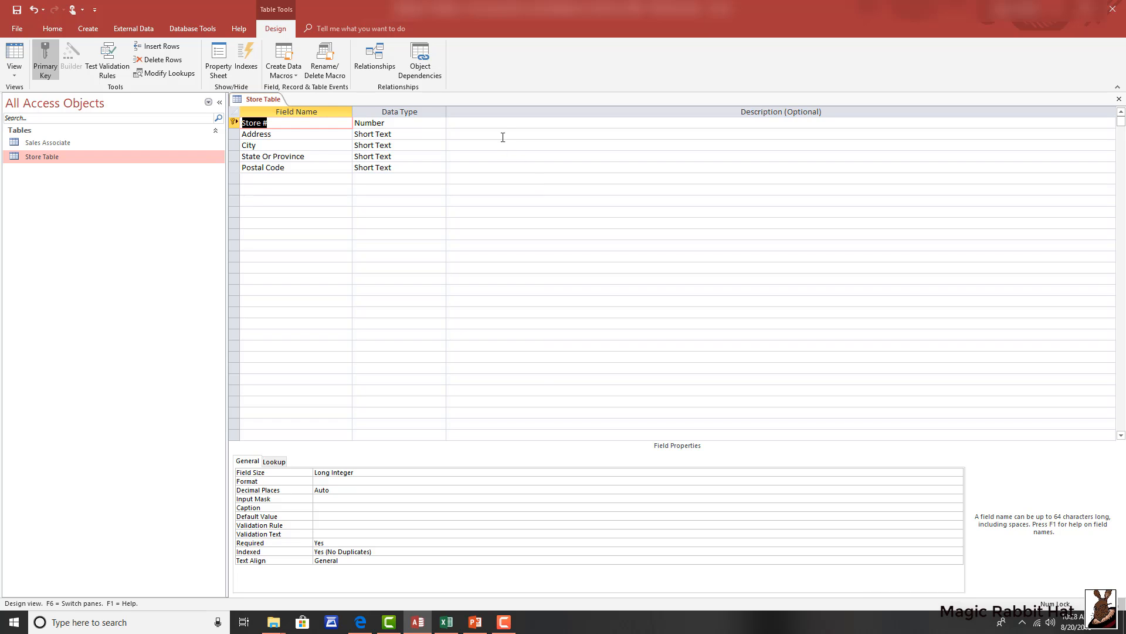
mouse_move(510, 126)
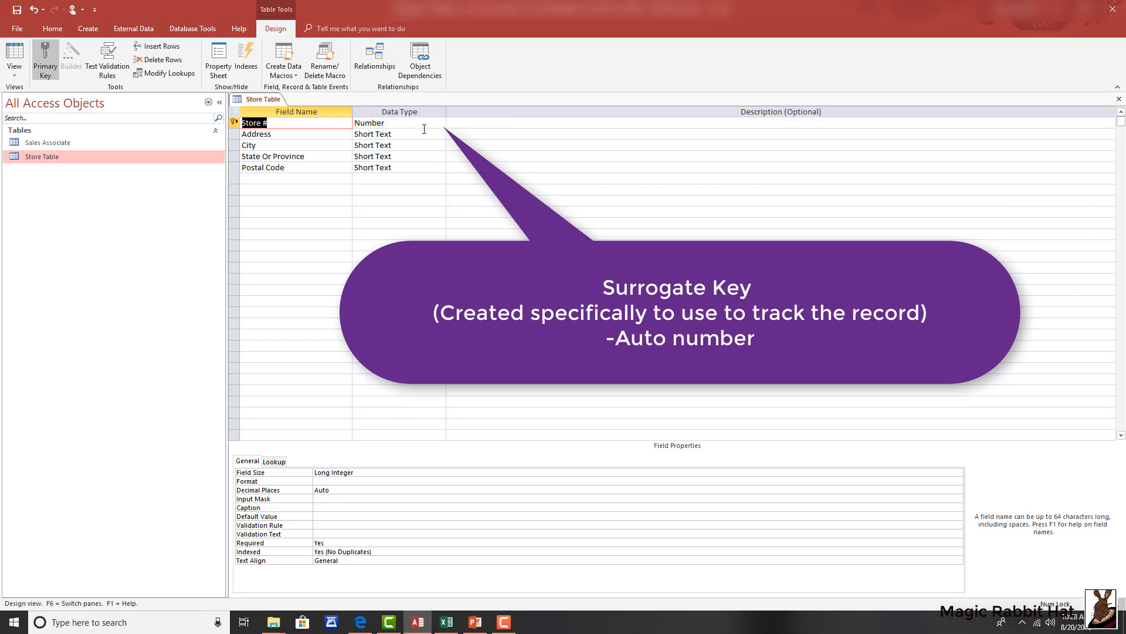
Keep Store # as Number, then close Store Table and save its design changes.
click(395, 122)
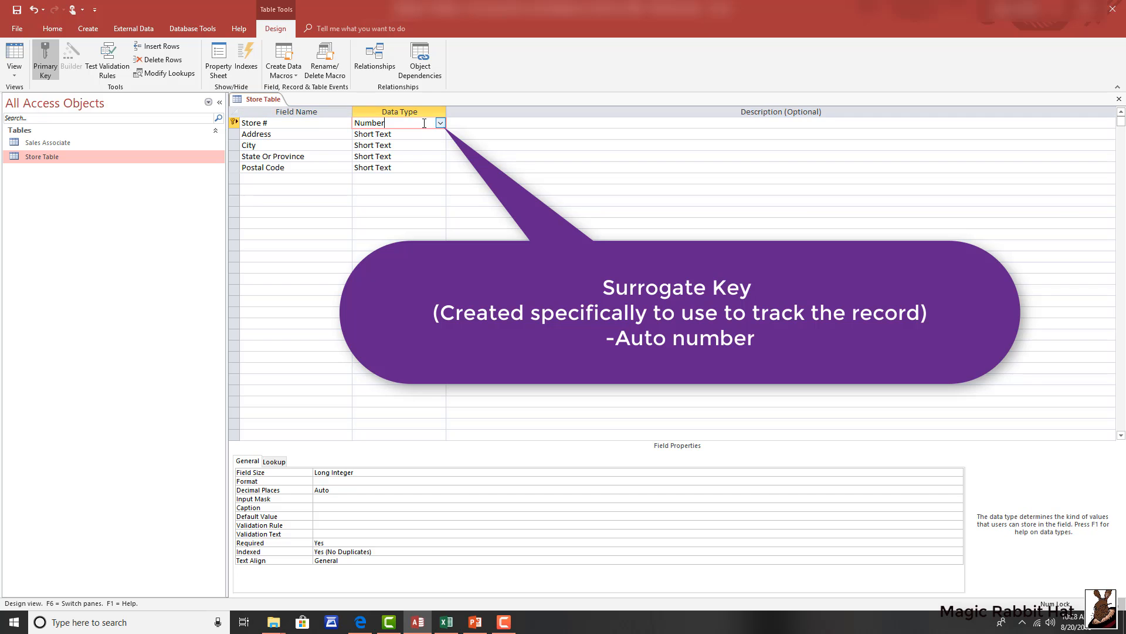
click(439, 123)
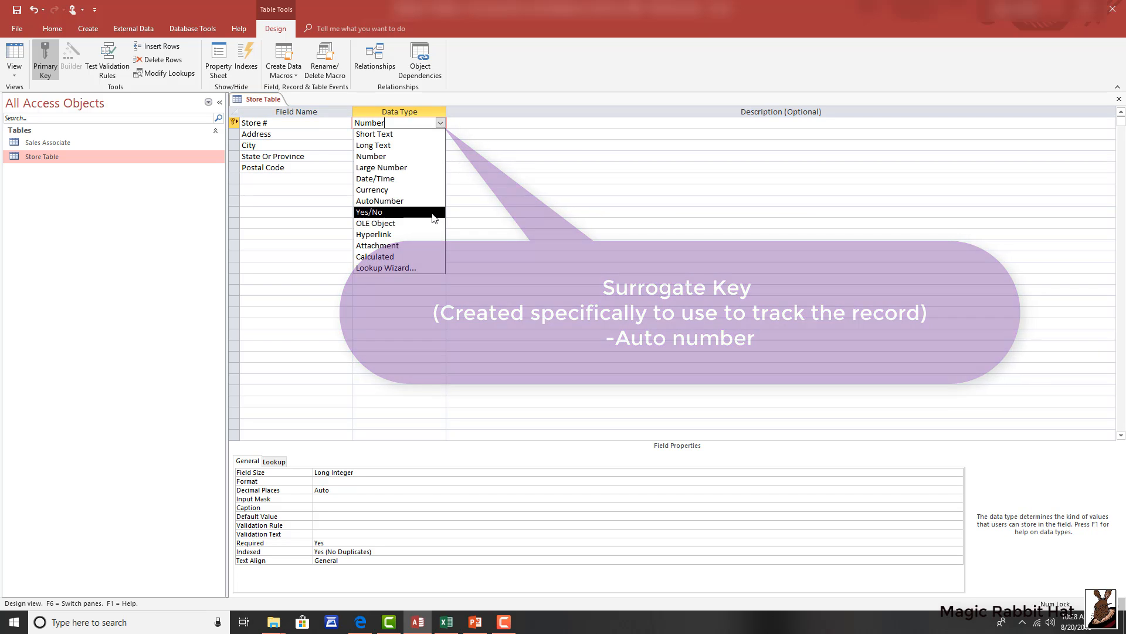
mouse_move(378, 201)
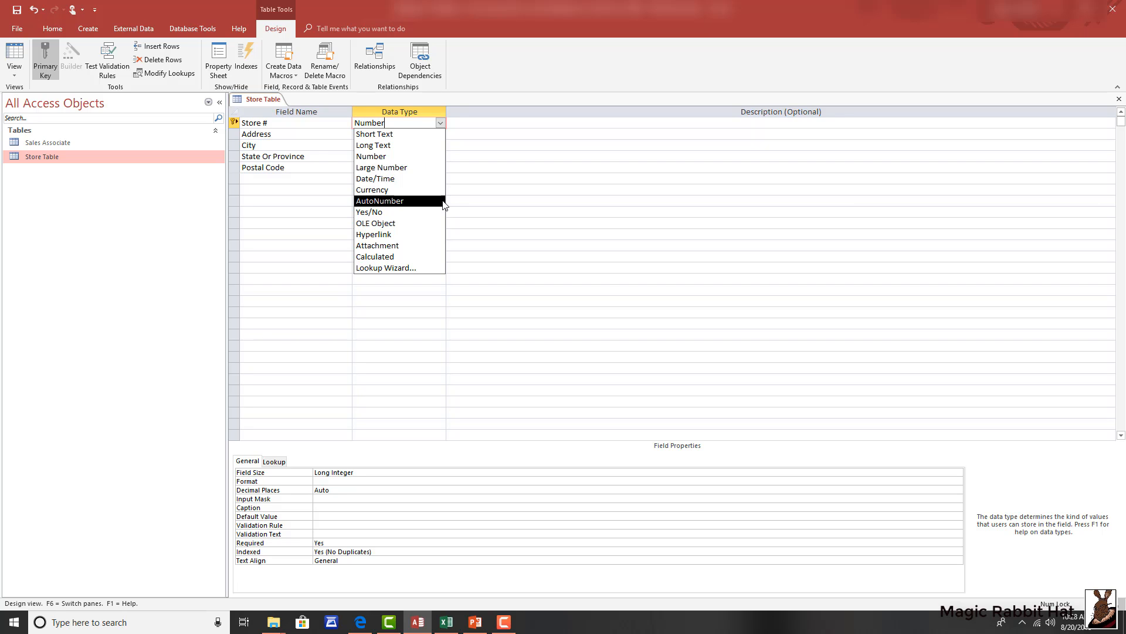
mouse_move(399, 189)
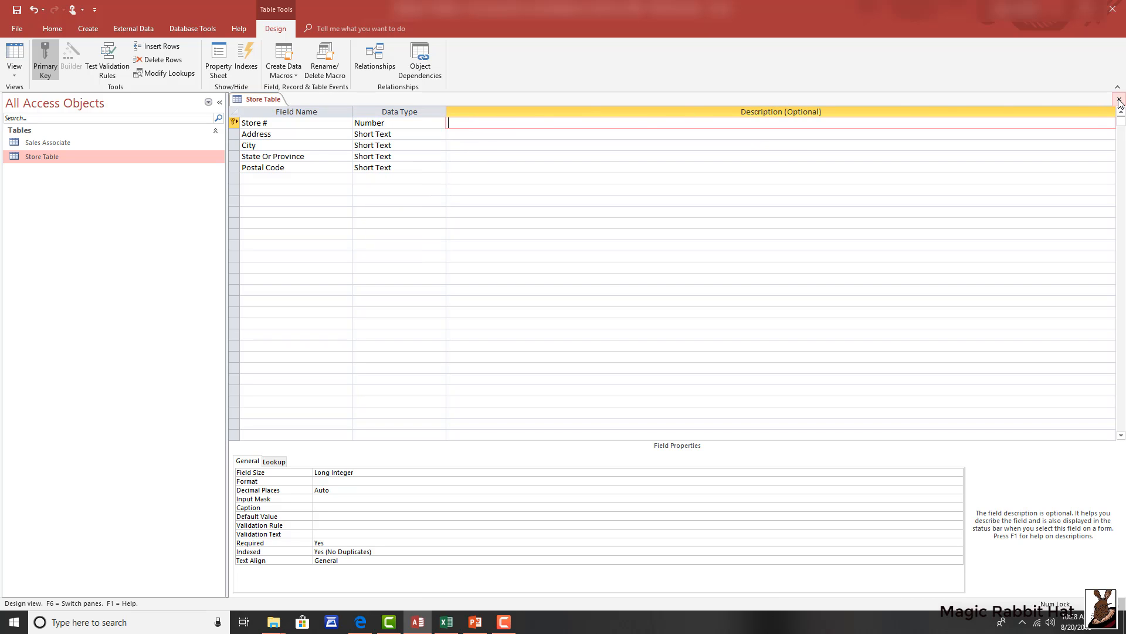
click(1118, 99)
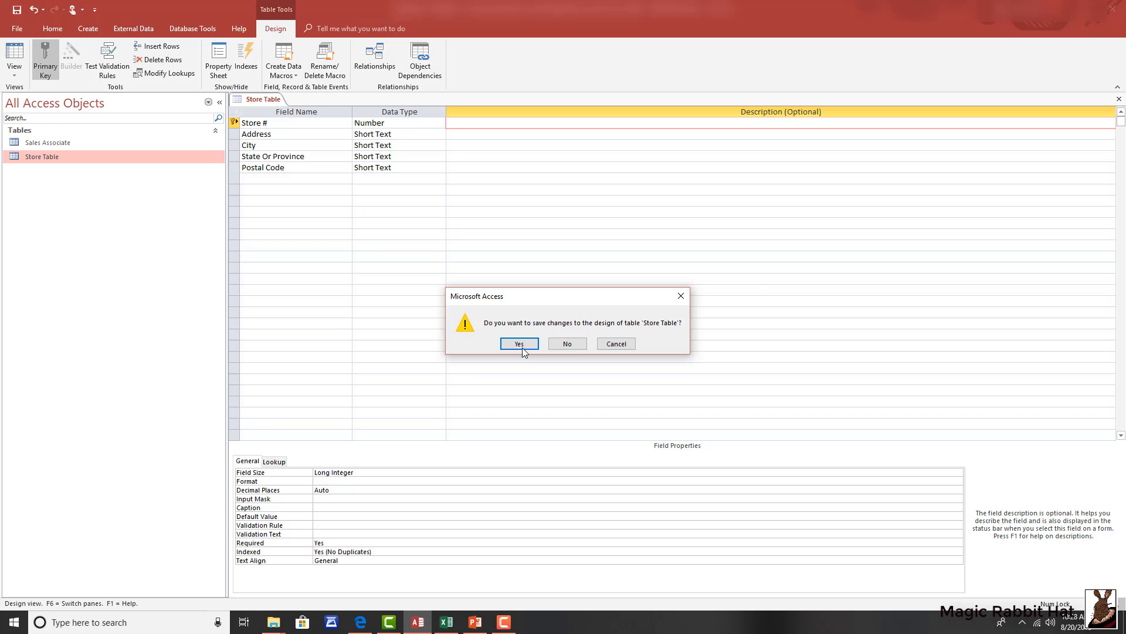
click(519, 343)
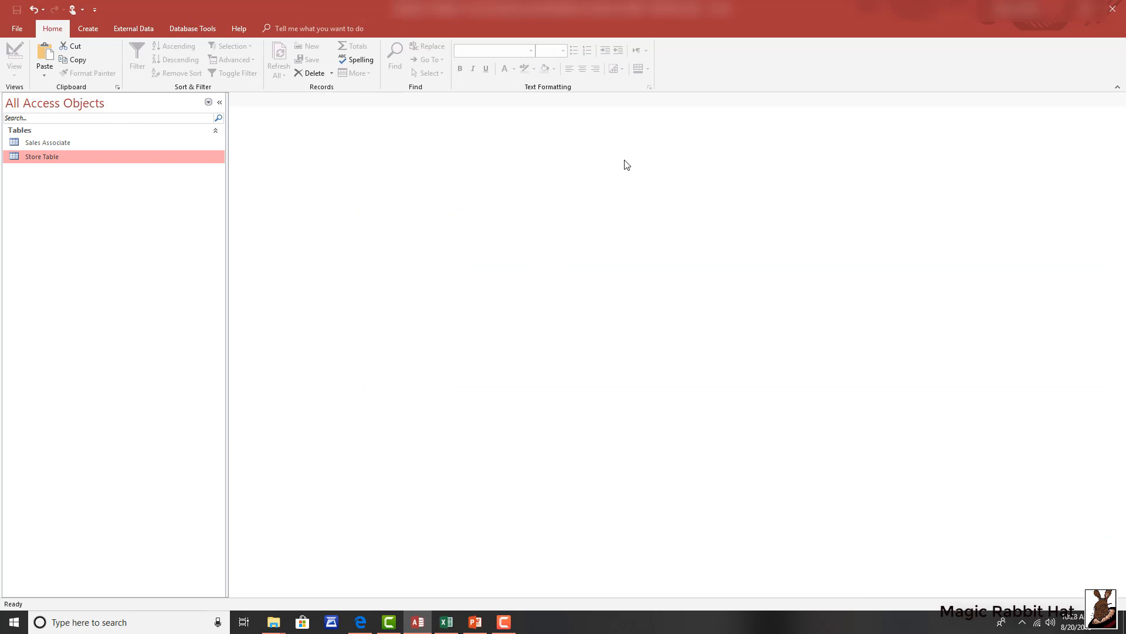
mouse_move(323, 115)
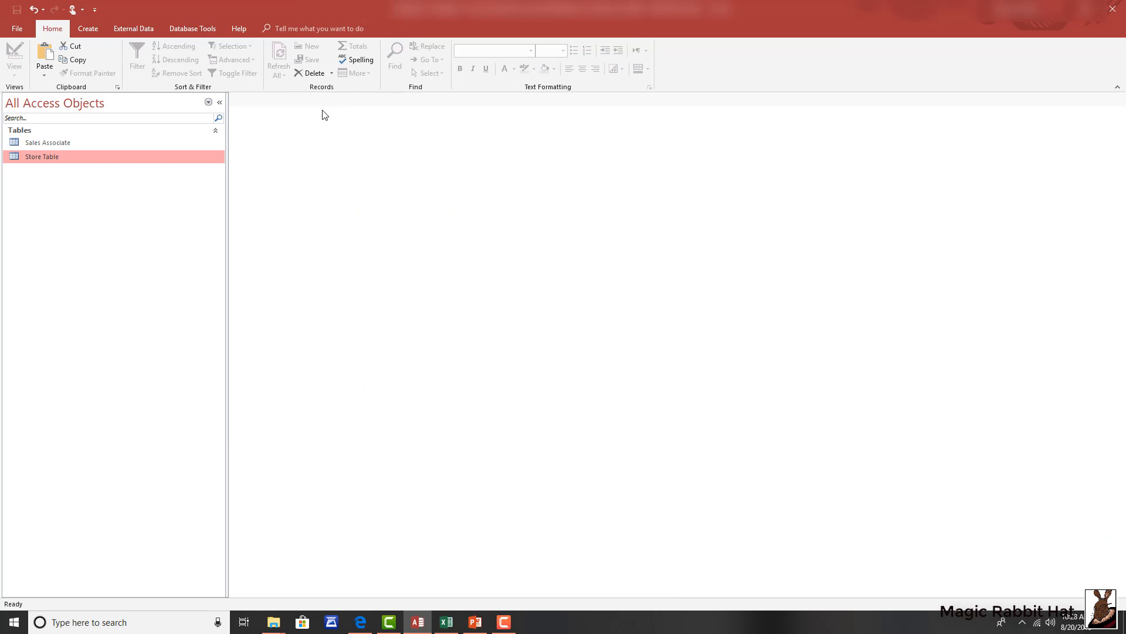
mouse_move(41, 148)
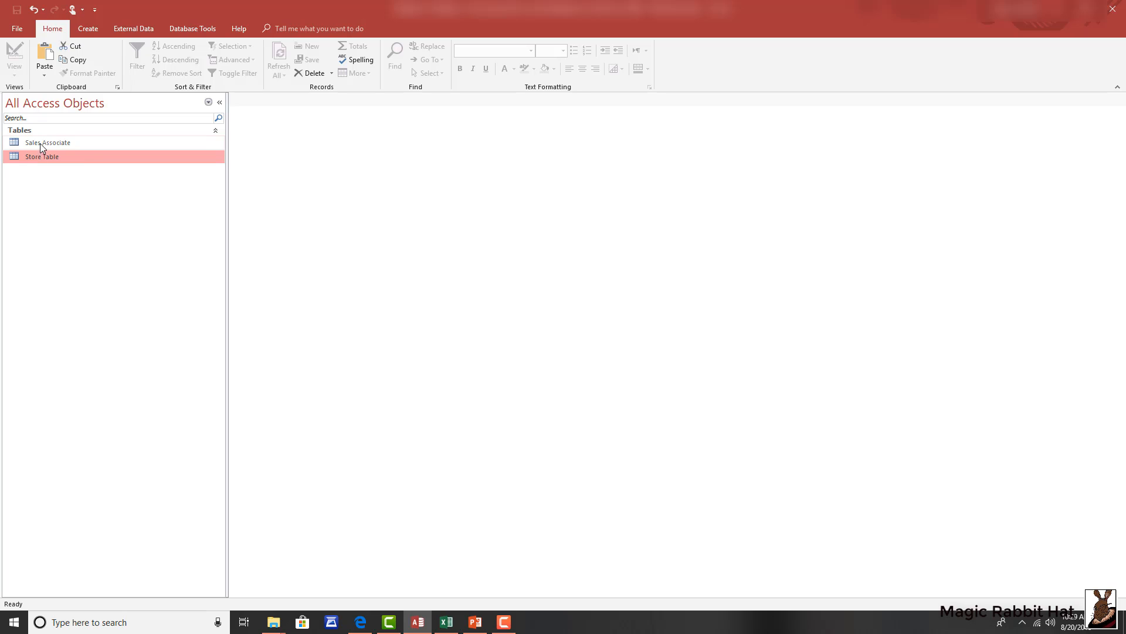
mouse_move(42, 144)
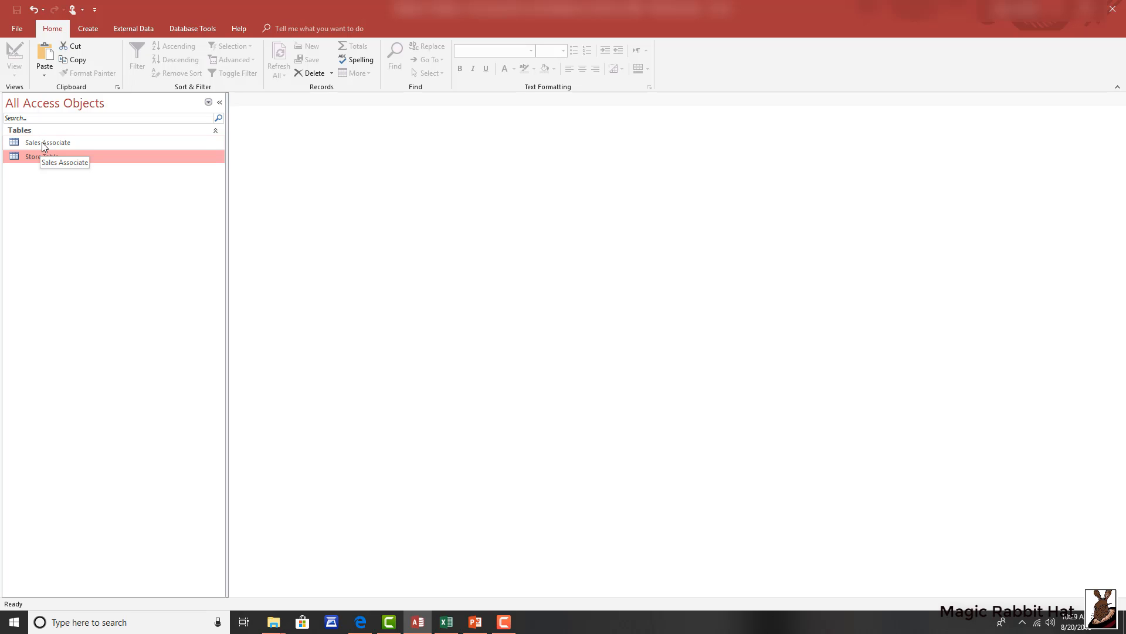
Add a Store # field to the Sales Associate table with Number data type.
double_click(48, 142)
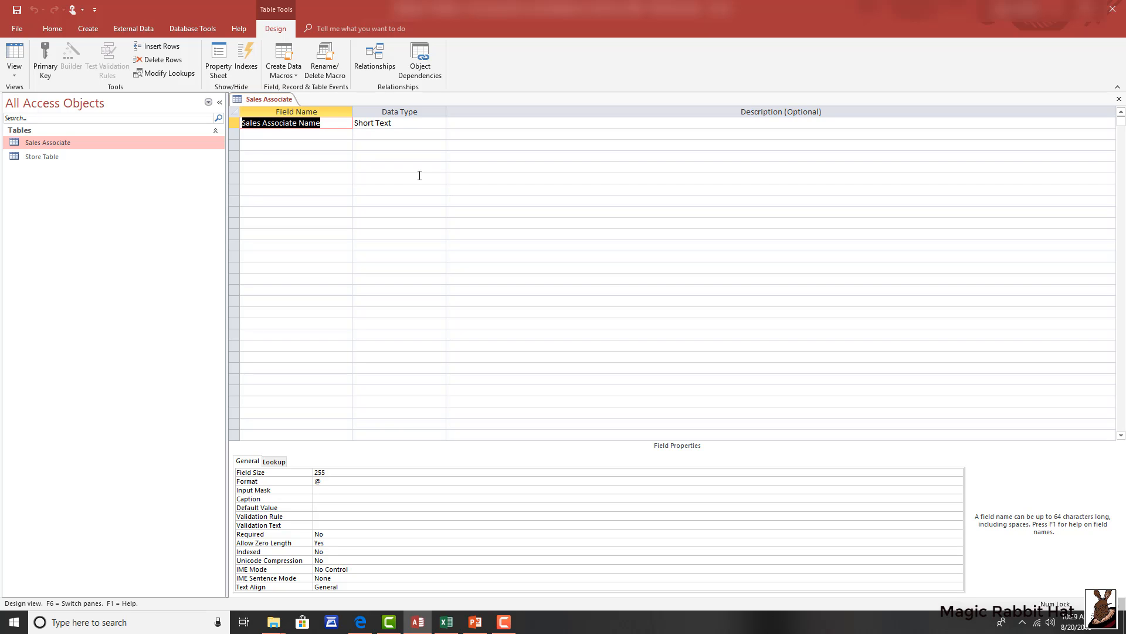
mouse_move(407, 166)
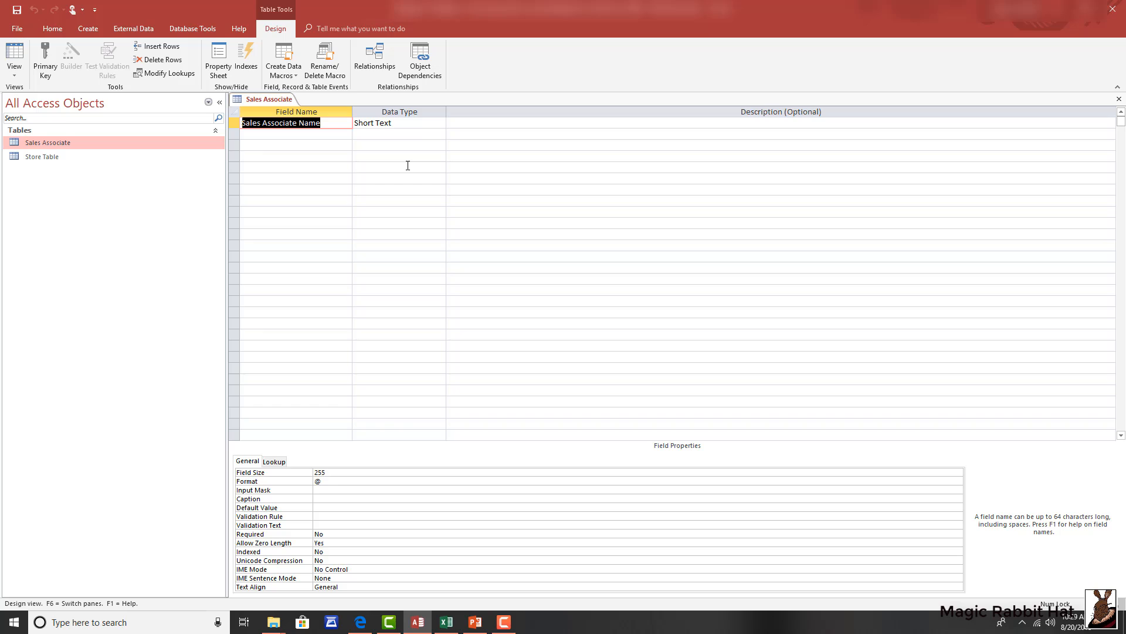
mouse_move(348, 172)
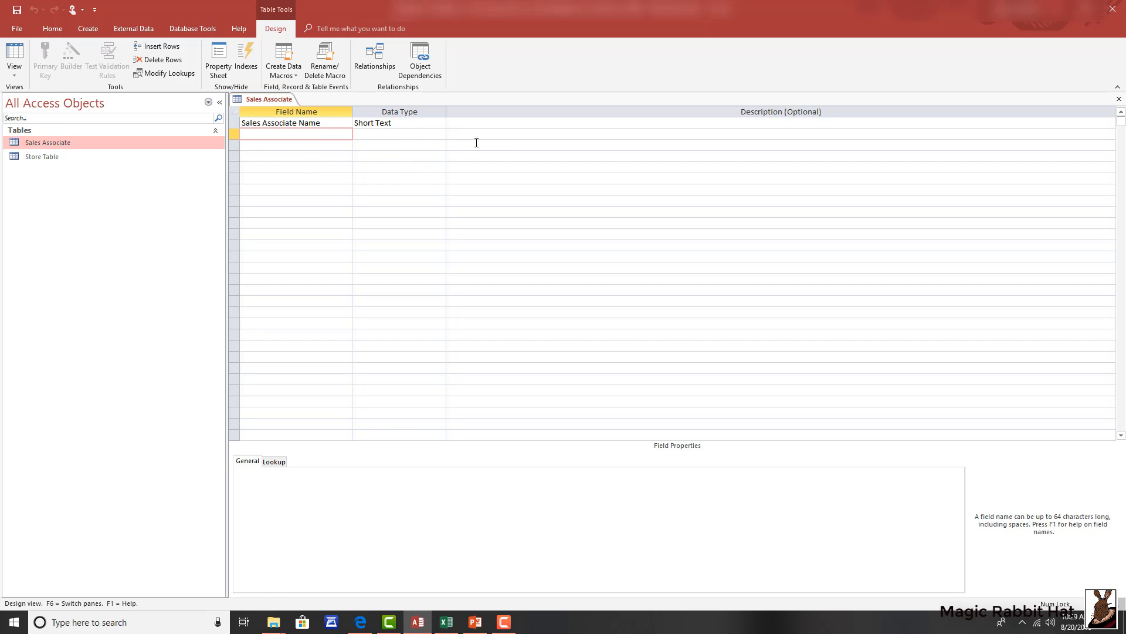
text(Store #)
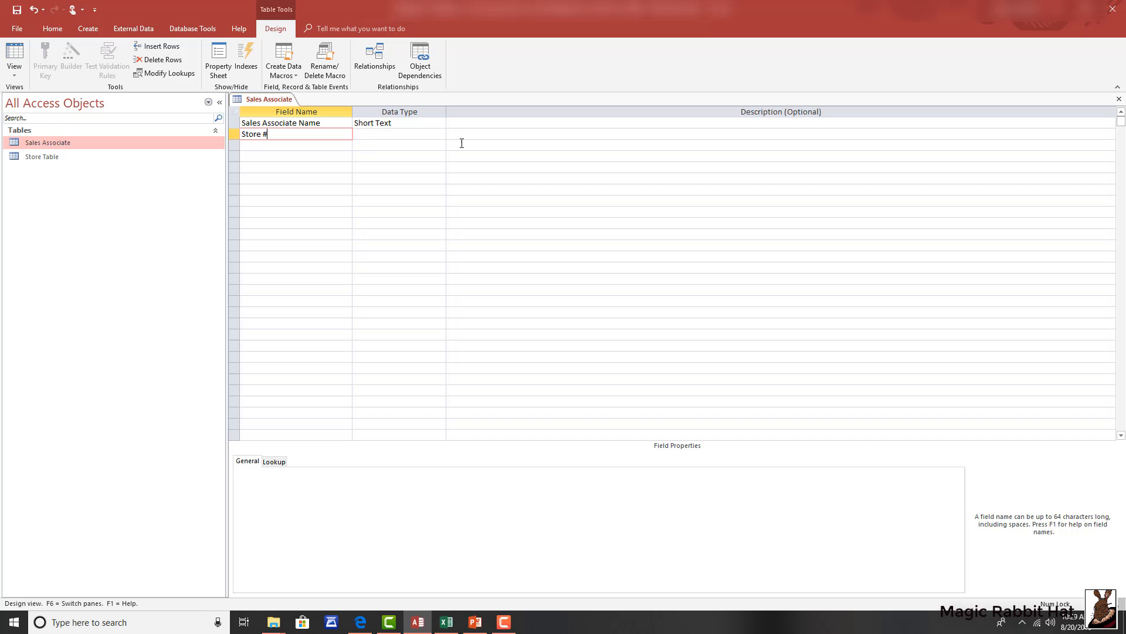
click(395, 133)
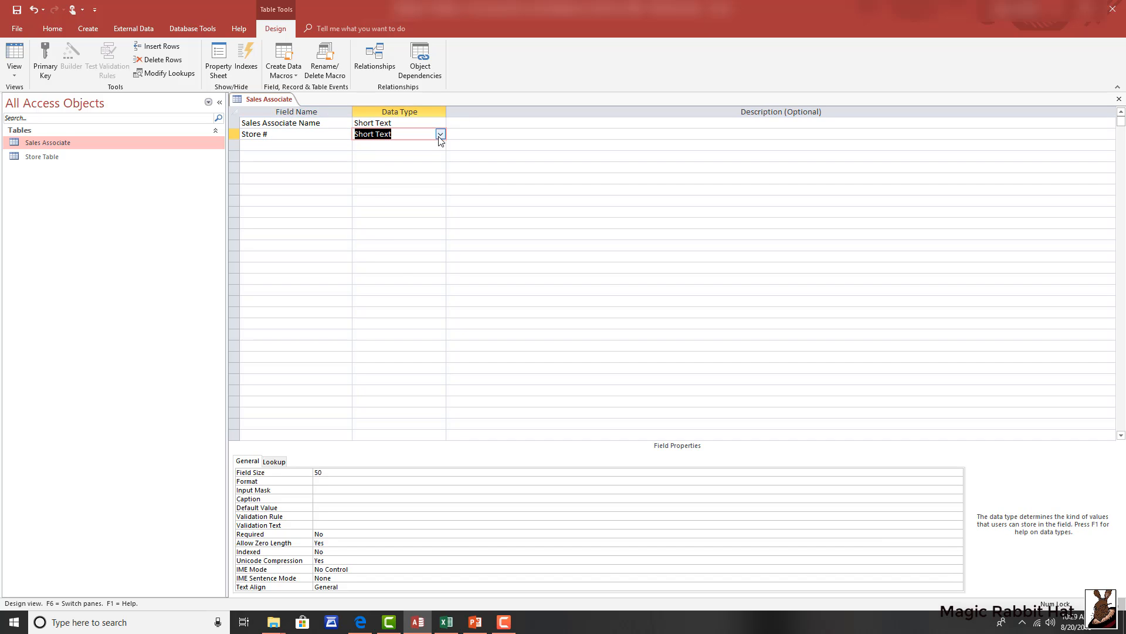
click(368, 134)
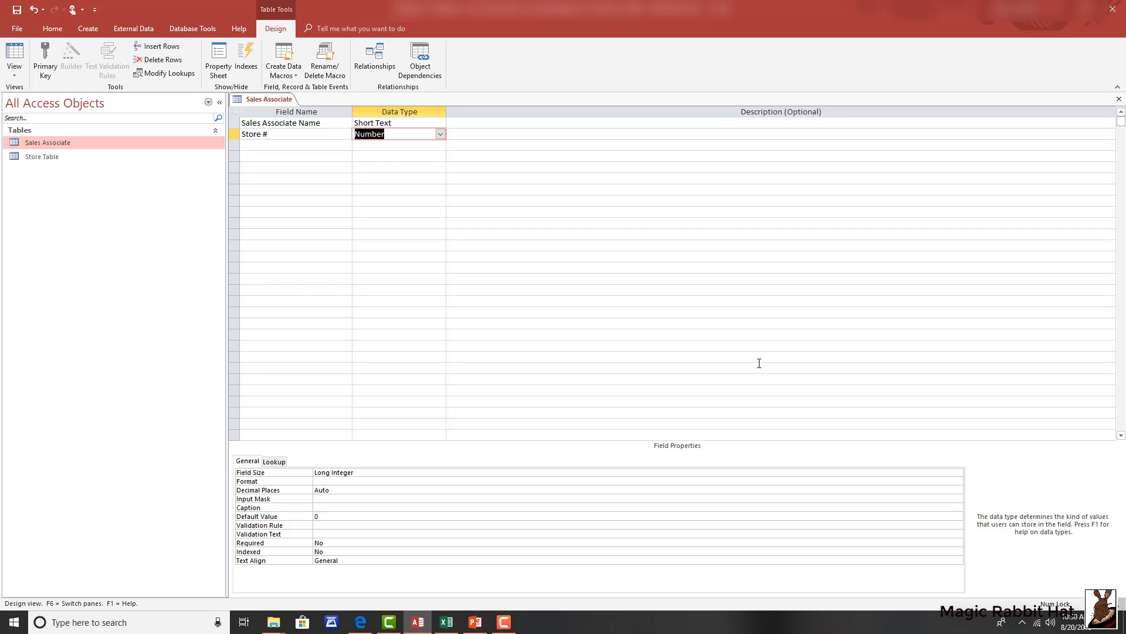
mouse_move(656, 404)
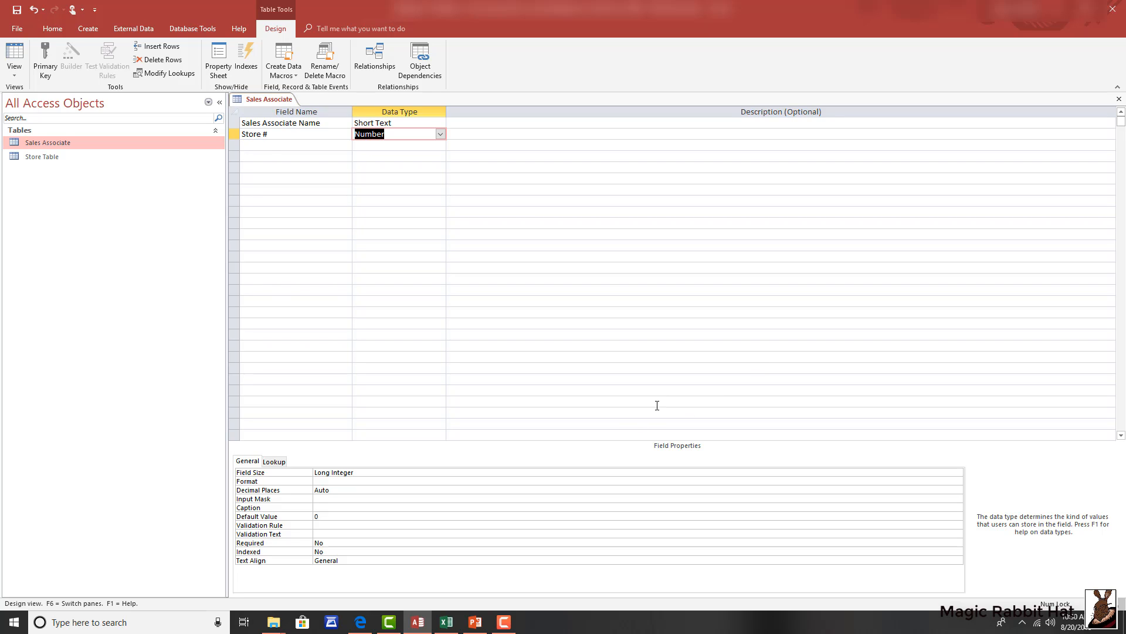
mouse_move(669, 314)
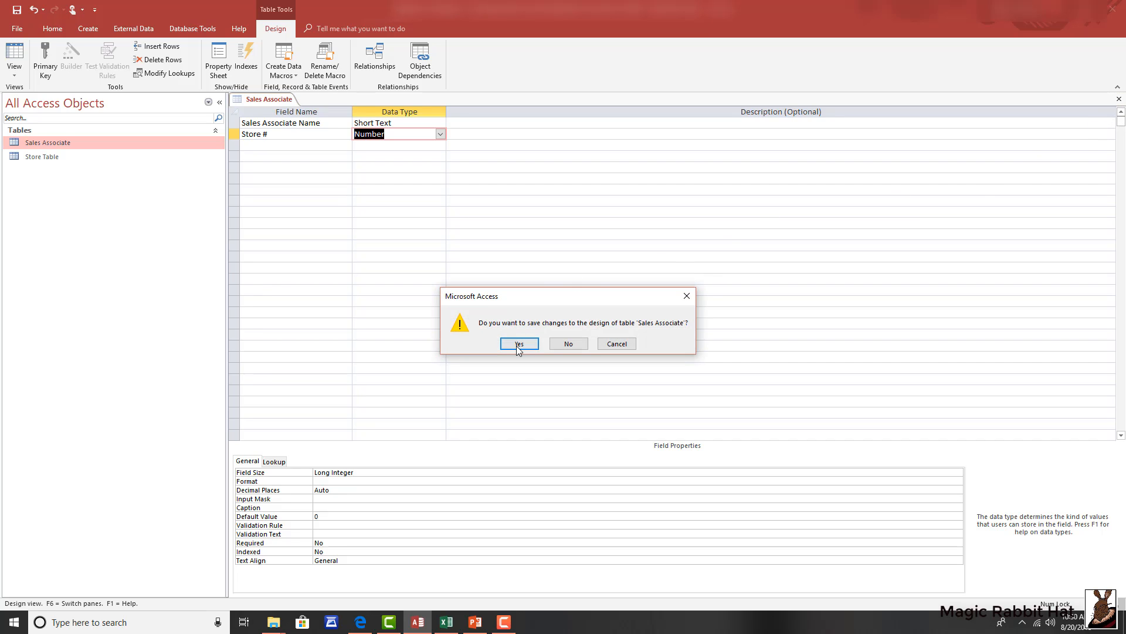
Save the Sales Associate design, open Relationships, and add Sales Associate to the layout.
click(519, 342)
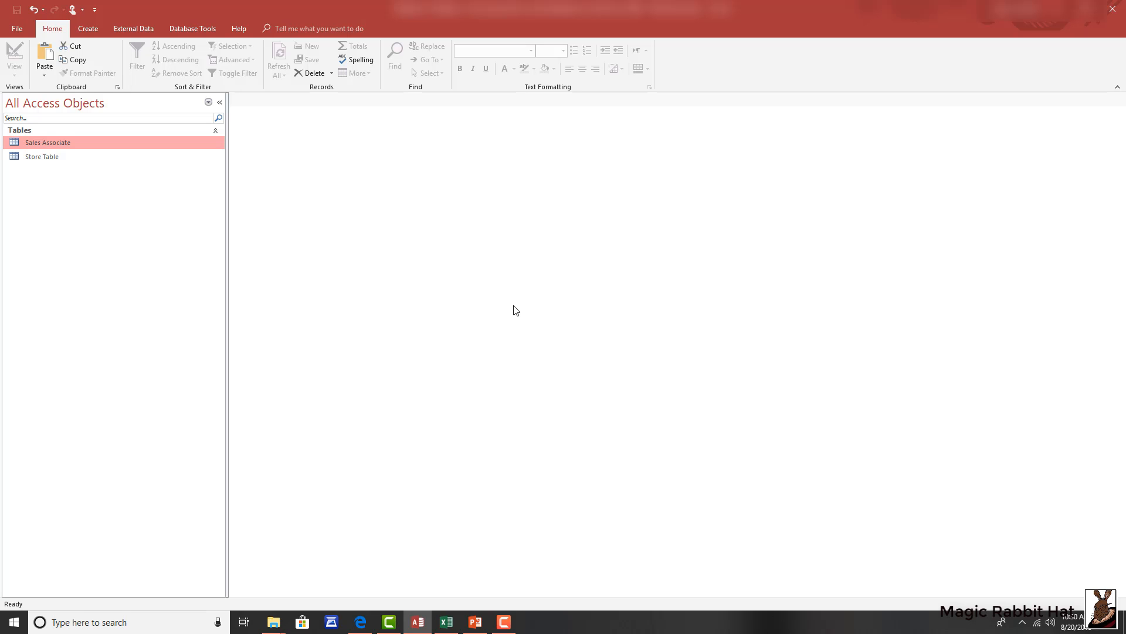
click(192, 28)
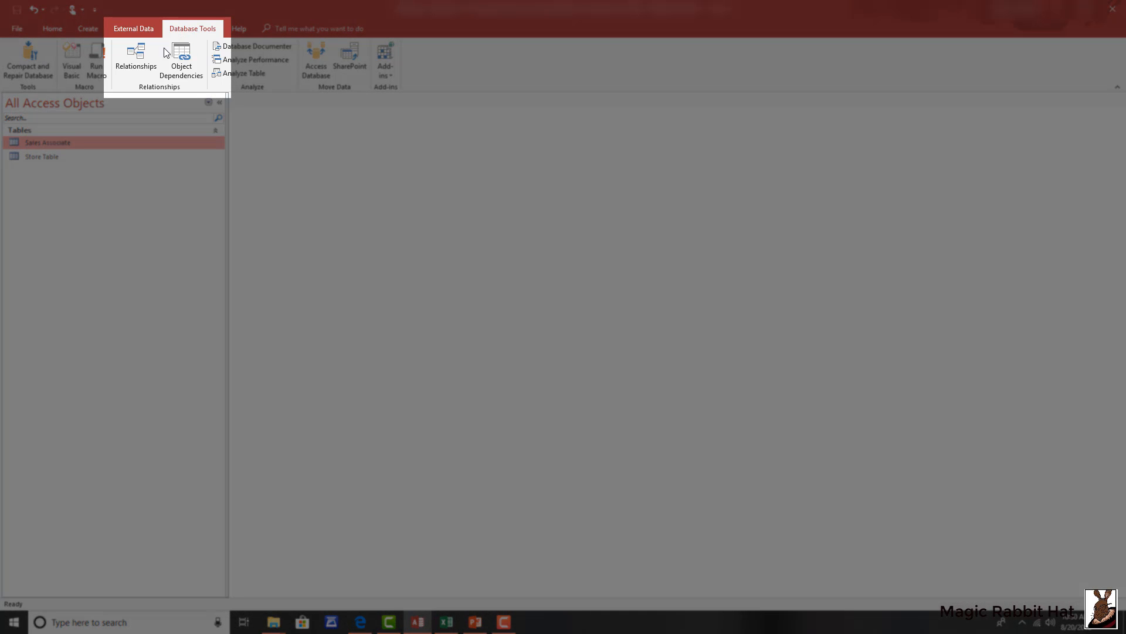
click(135, 61)
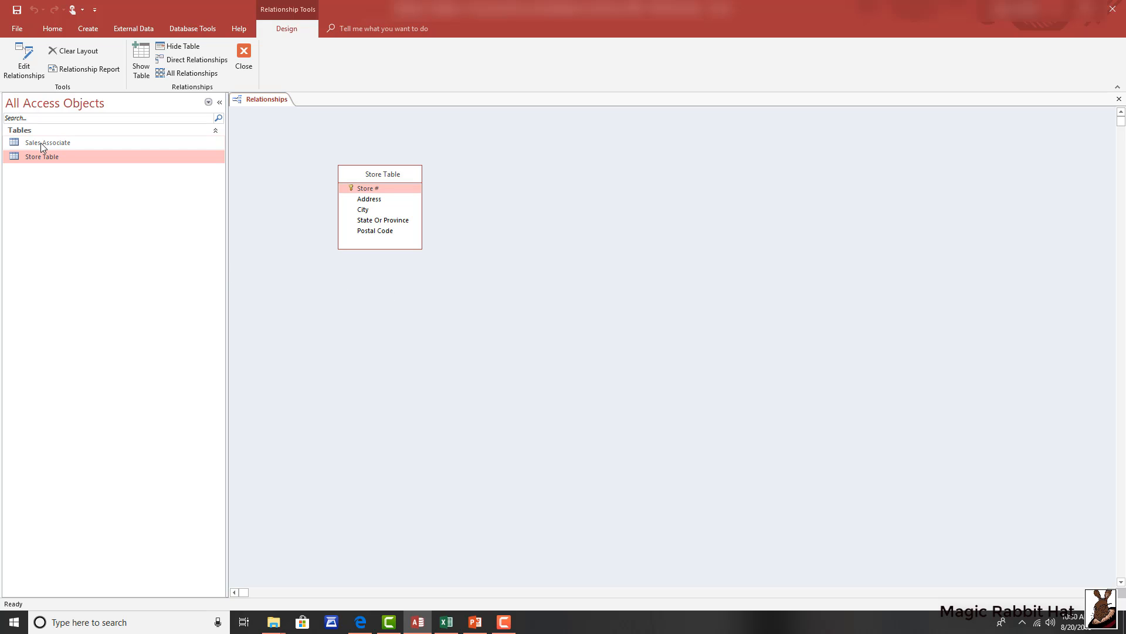
click(48, 142)
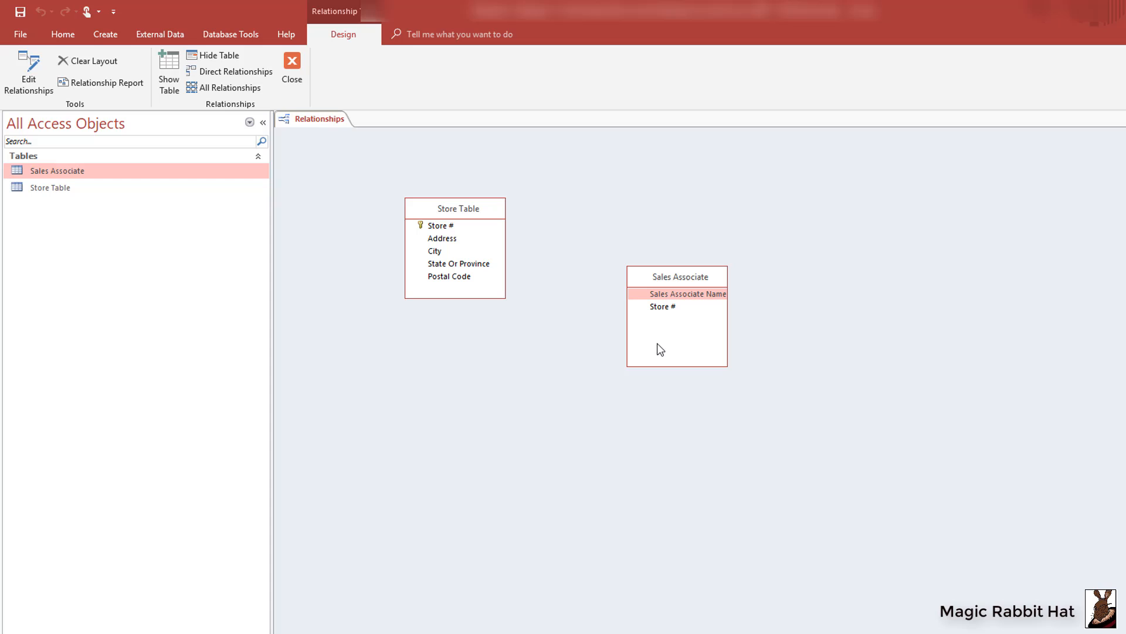
mouse_move(464, 221)
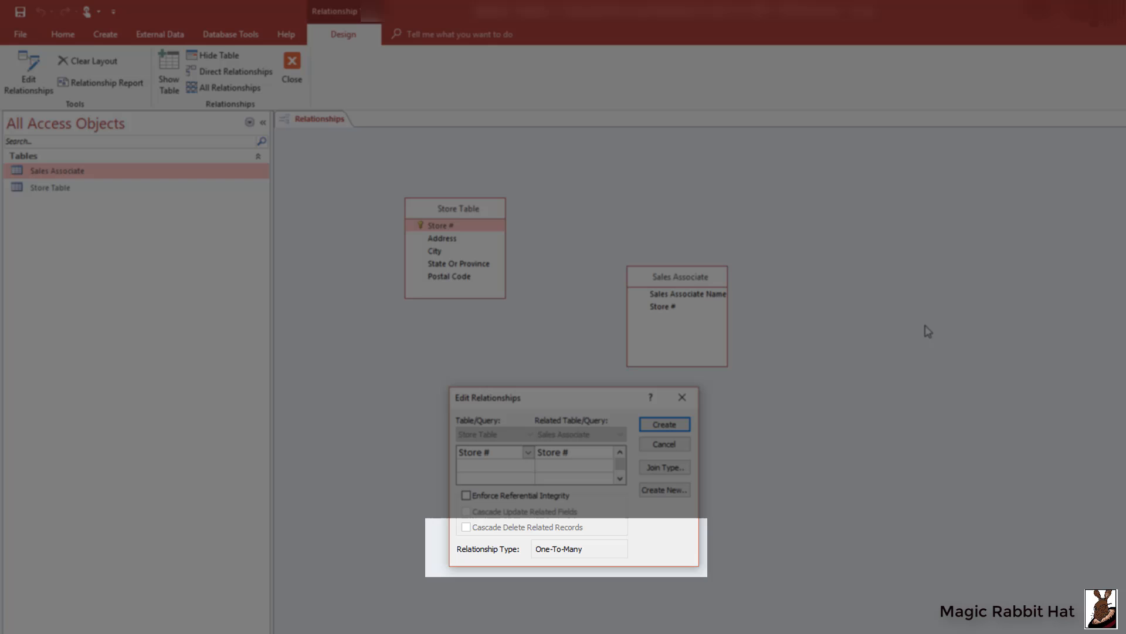
mouse_move(927, 329)
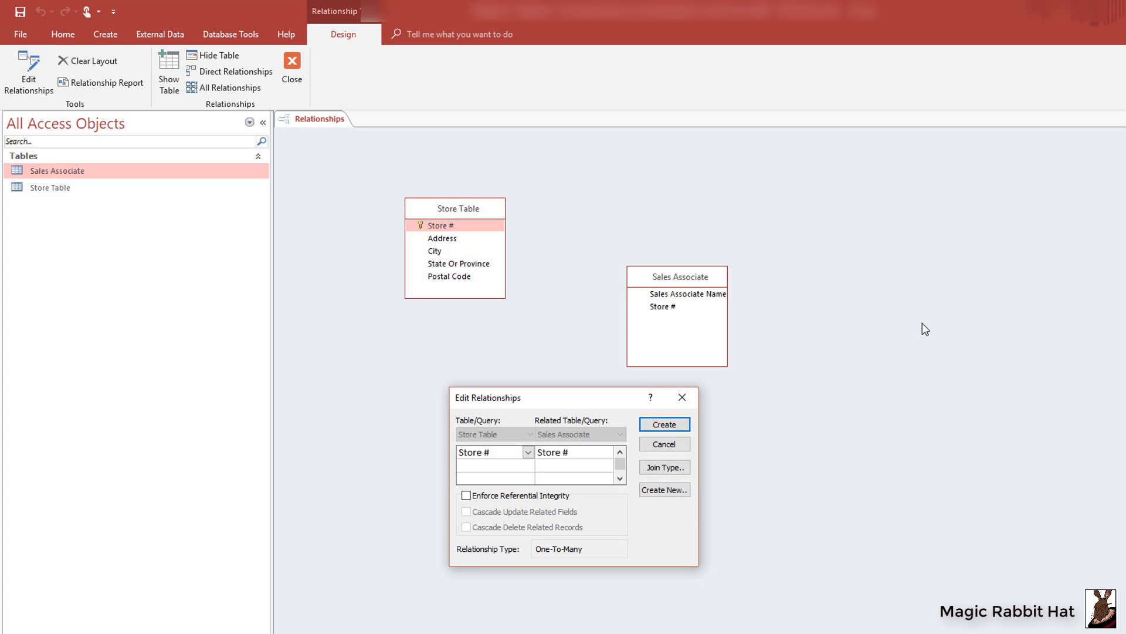
mouse_move(892, 405)
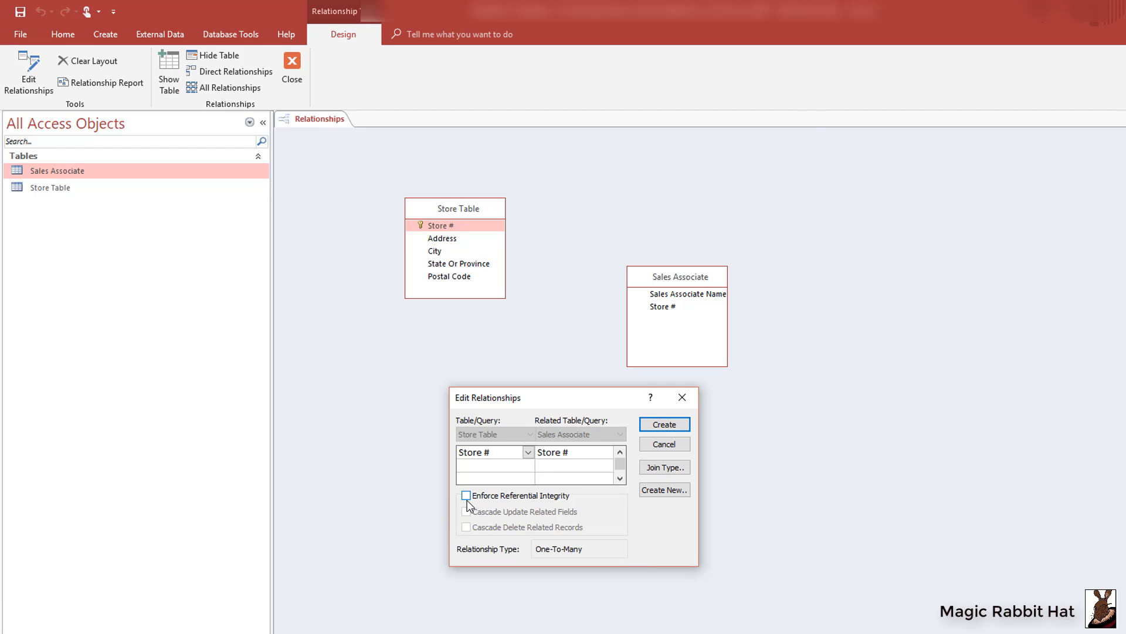
Enforce referential integrity with Cascade Update and Cascade Delete on the Store # link.
click(466, 495)
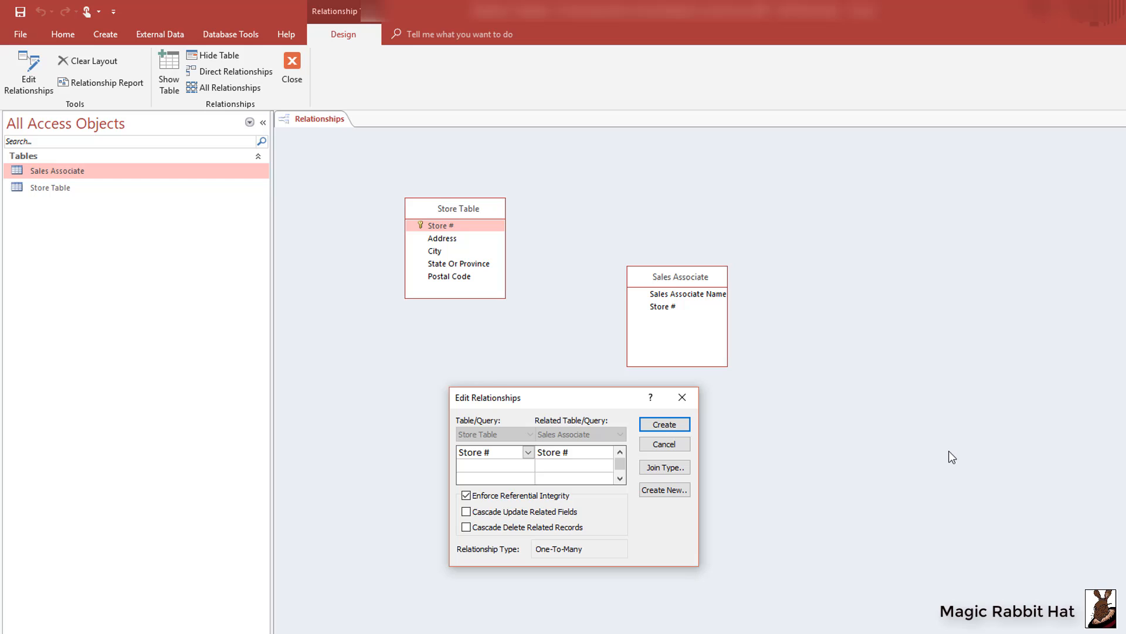
mouse_move(829, 525)
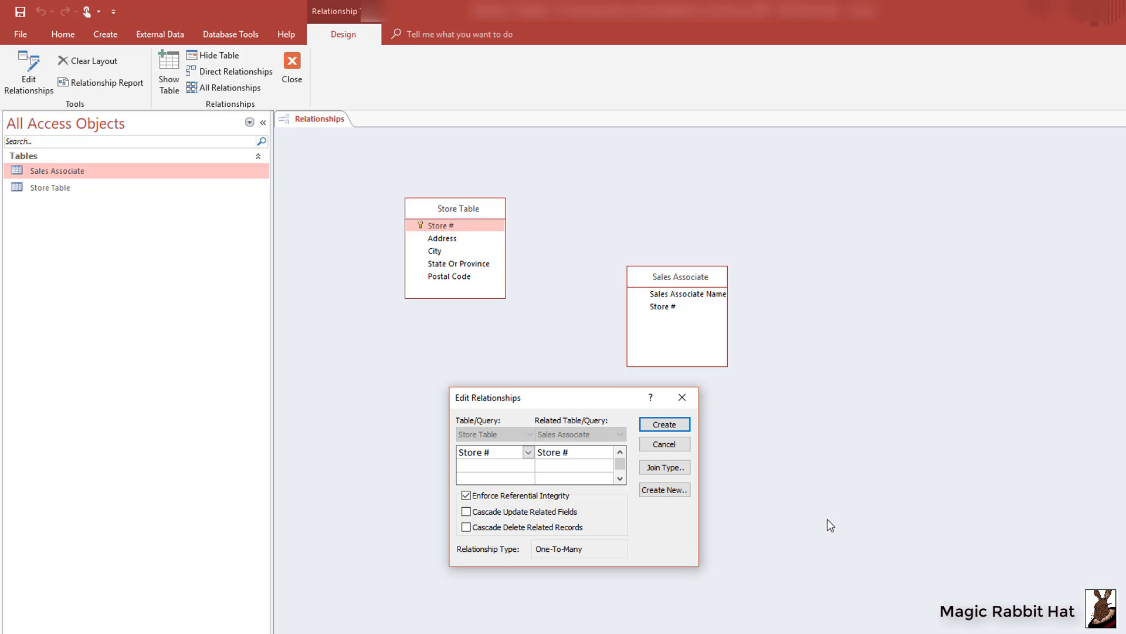
click(467, 511)
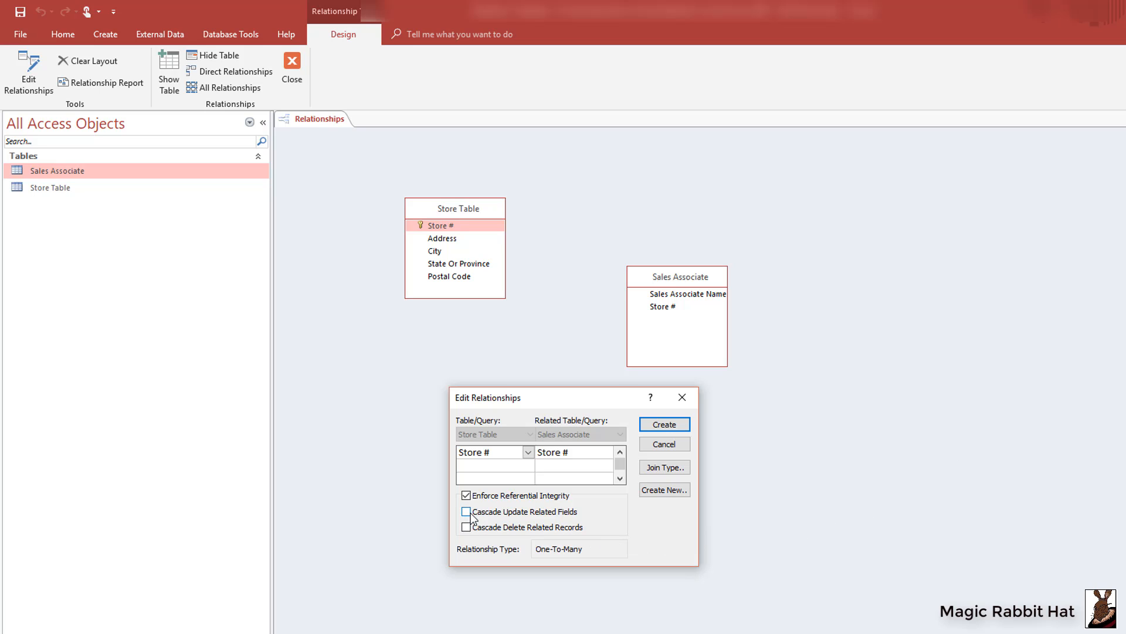
click(467, 511)
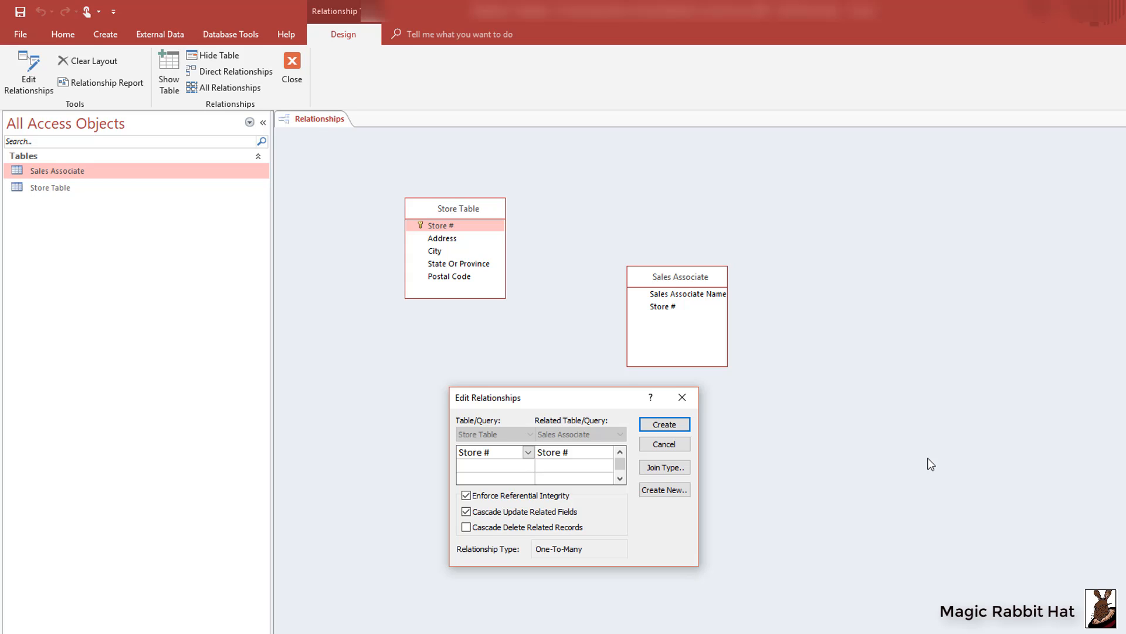
mouse_move(564, 577)
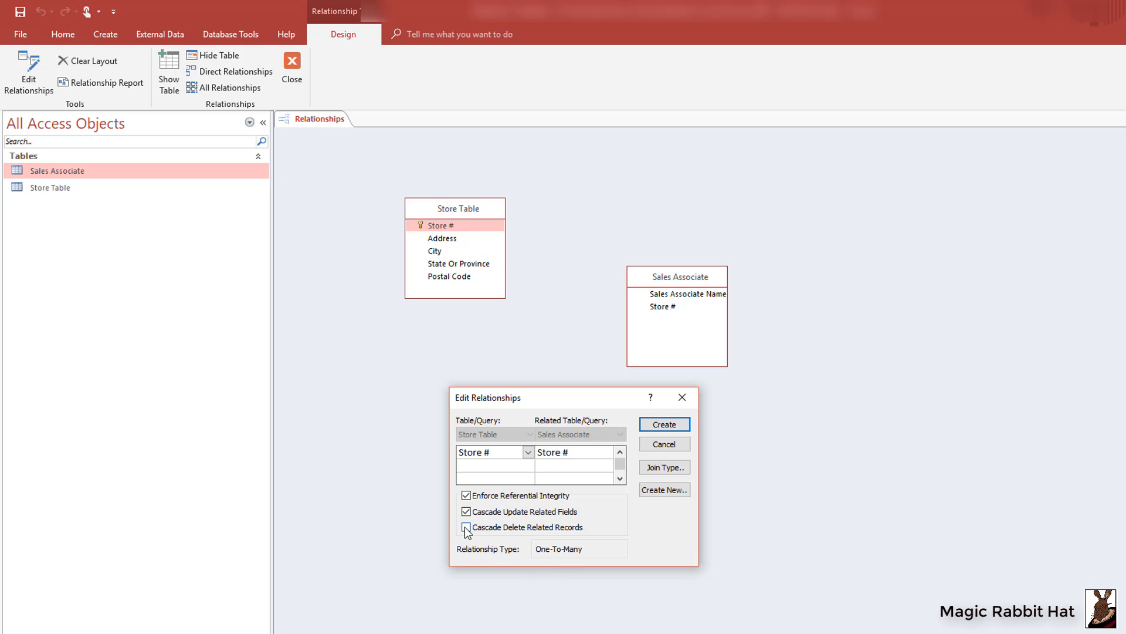
click(467, 526)
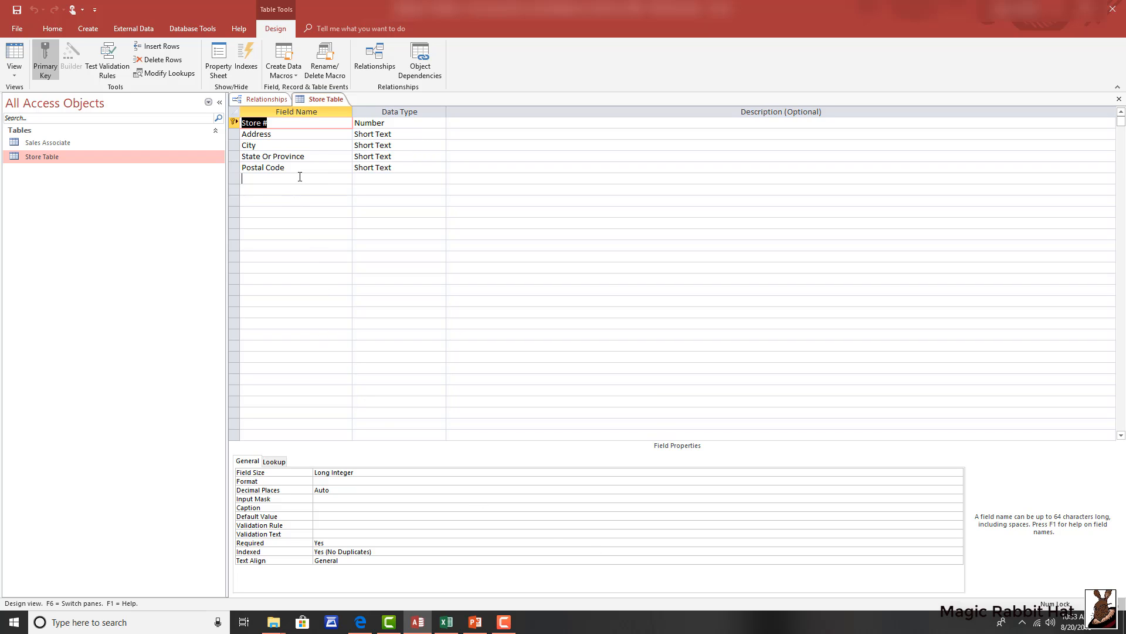
Add an Active Store field below Postal Code with Yes/No data type.
click(295, 178)
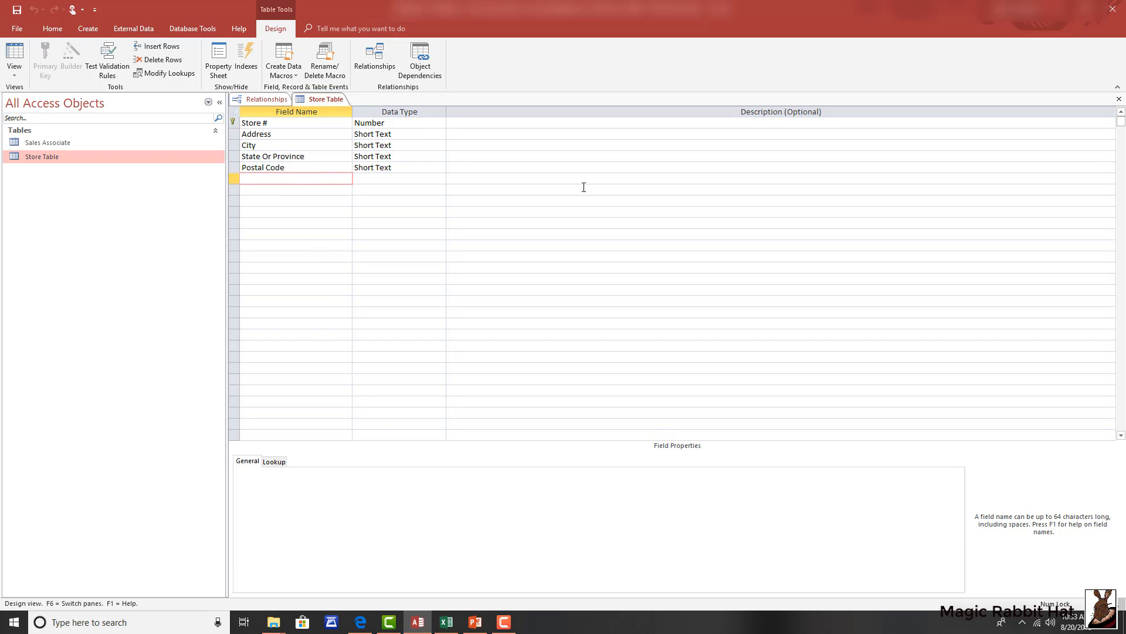
text(Active Store)
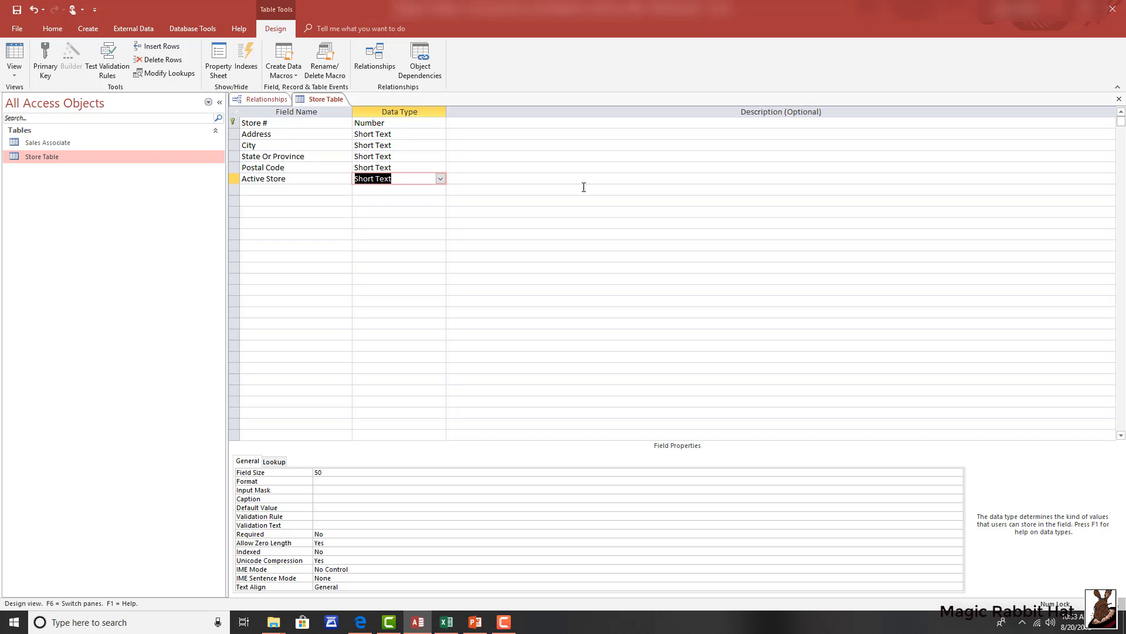
mouse_move(445, 184)
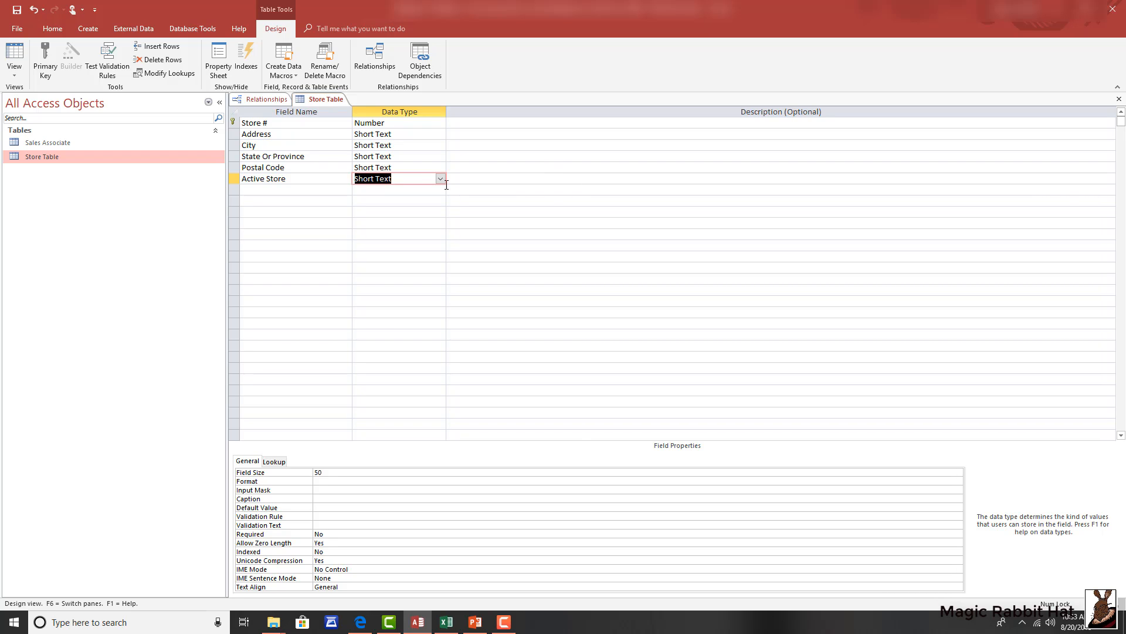
click(440, 178)
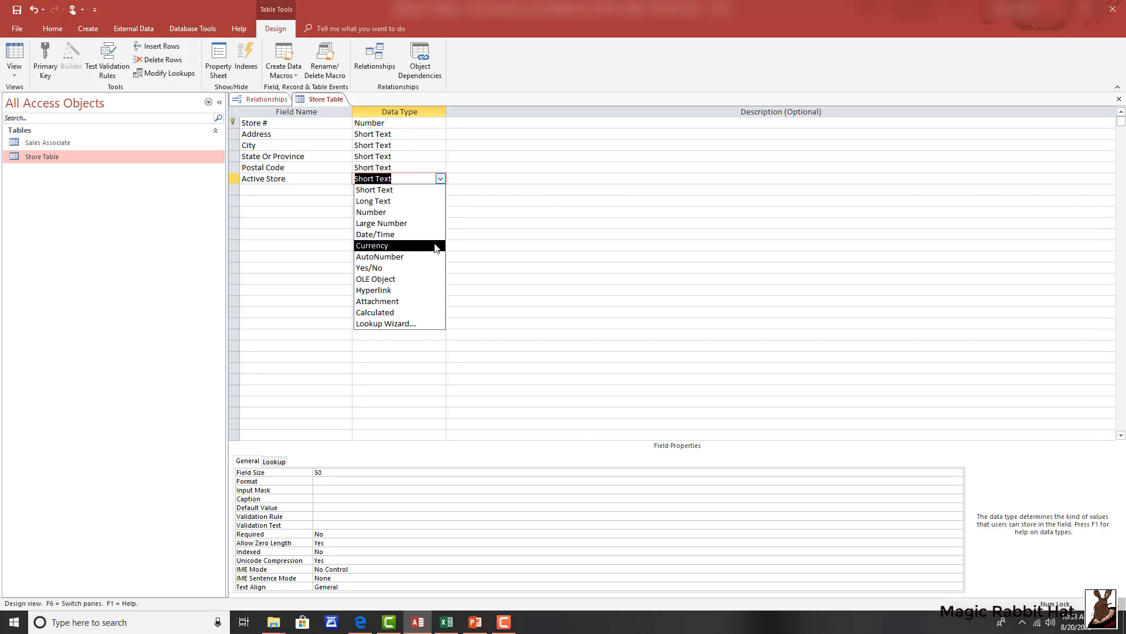
click(369, 267)
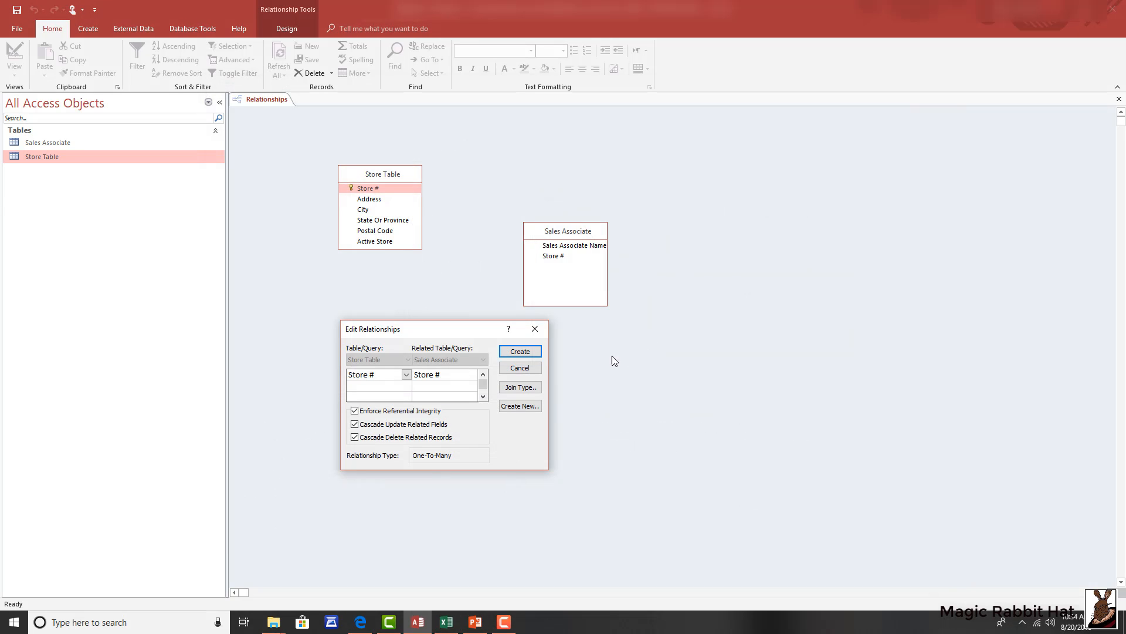
Create the one-to-many Store Table–Sales Associate relationship with cascading updates and deletes.
click(519, 352)
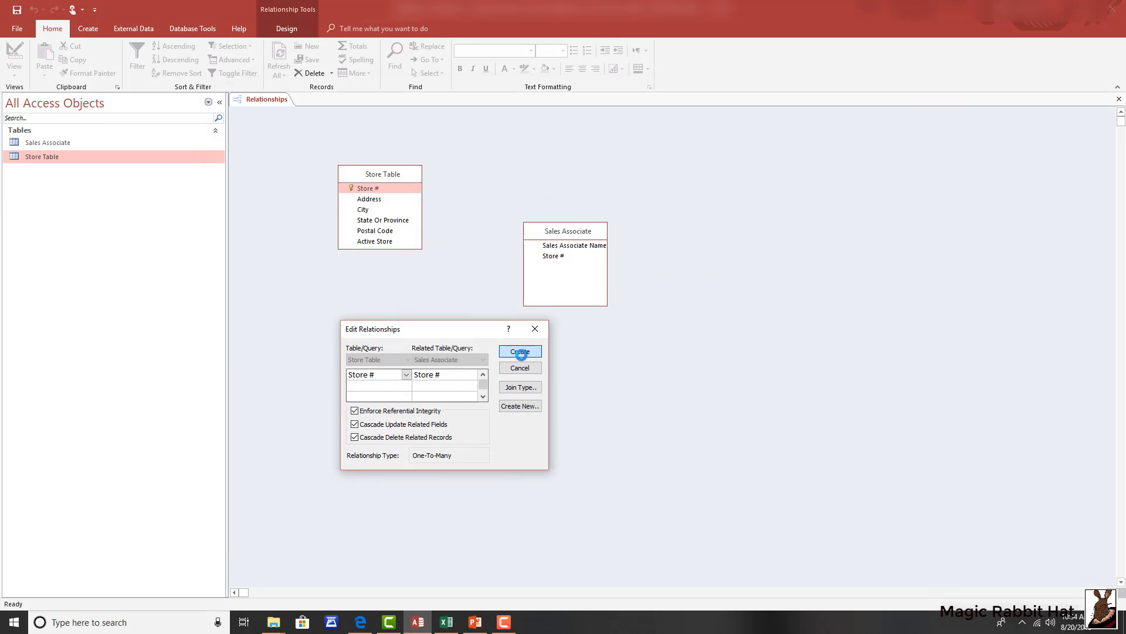
click(518, 352)
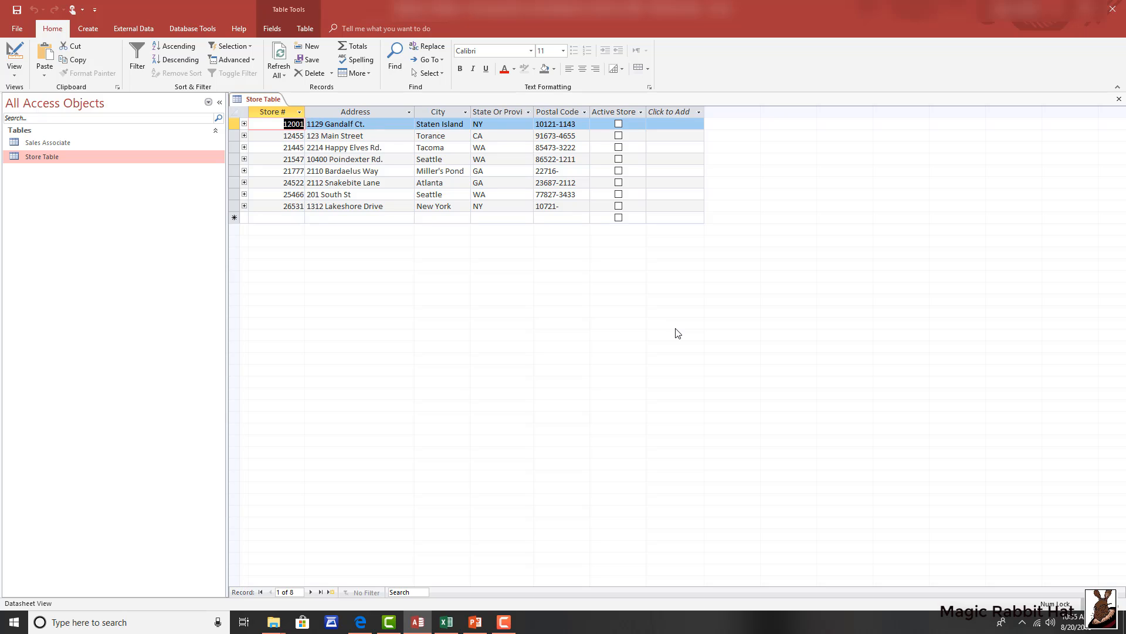
mouse_move(623, 301)
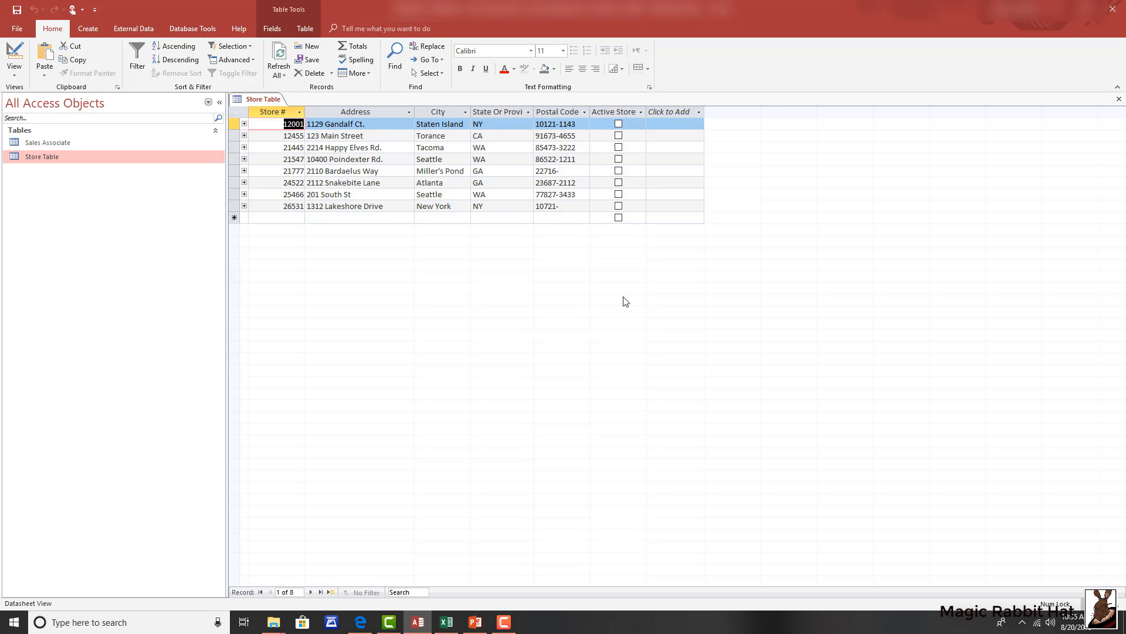
mouse_move(636, 294)
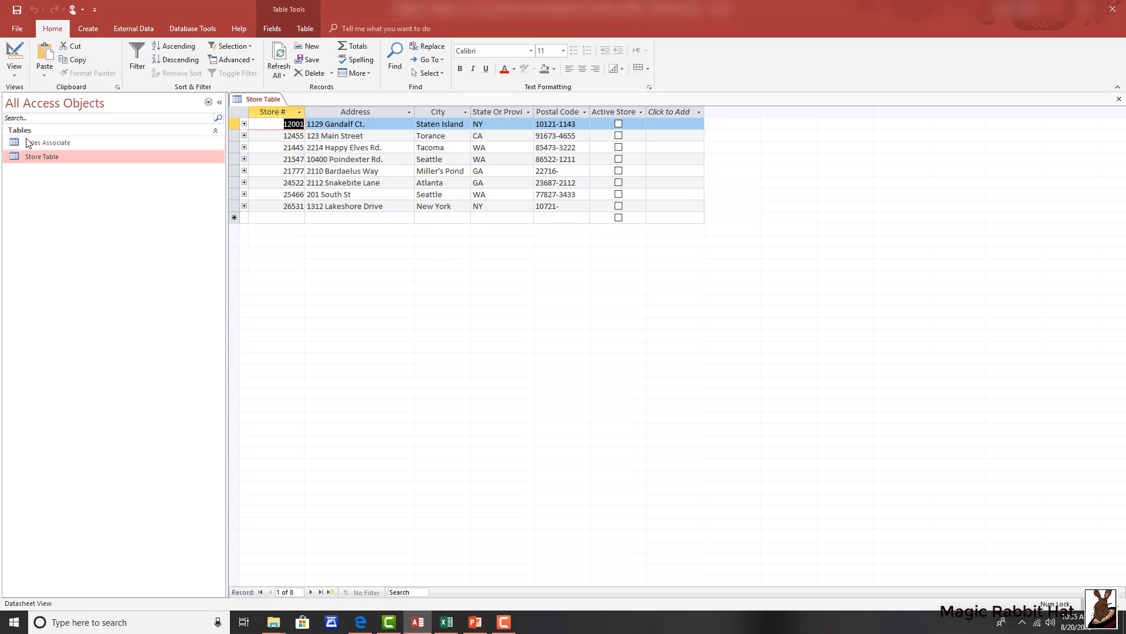
click(48, 142)
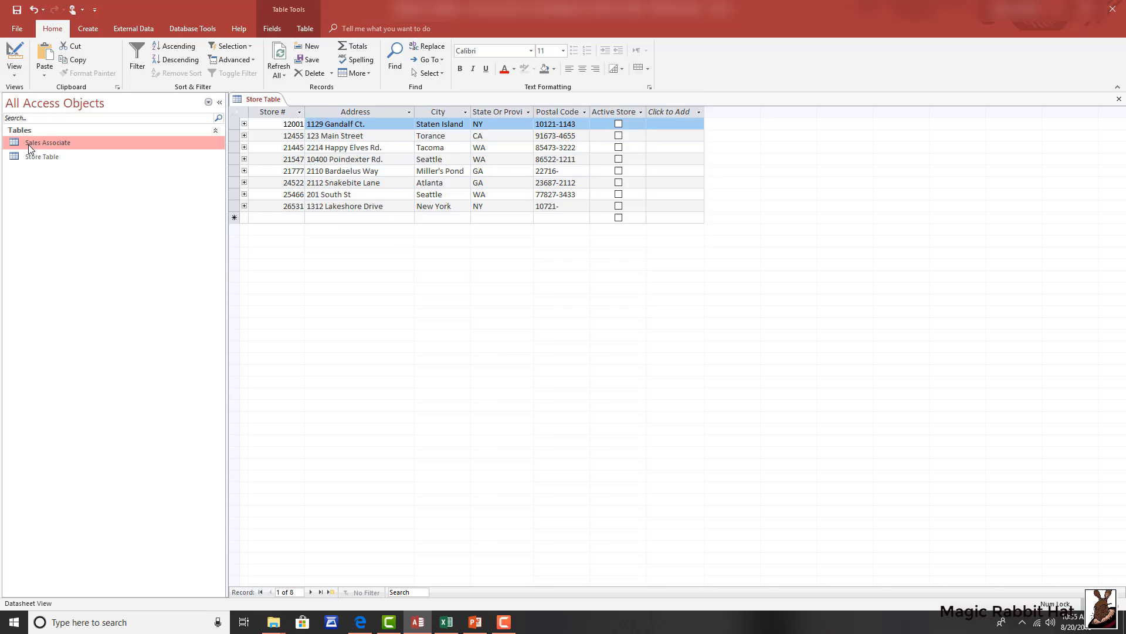
double_click(48, 142)
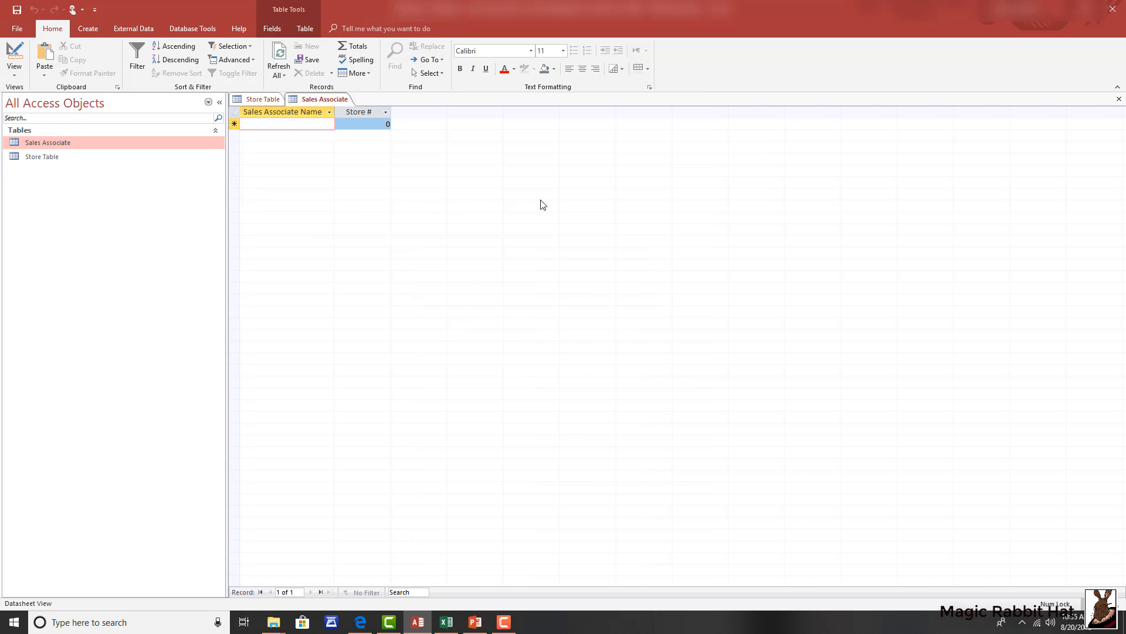
text(T)
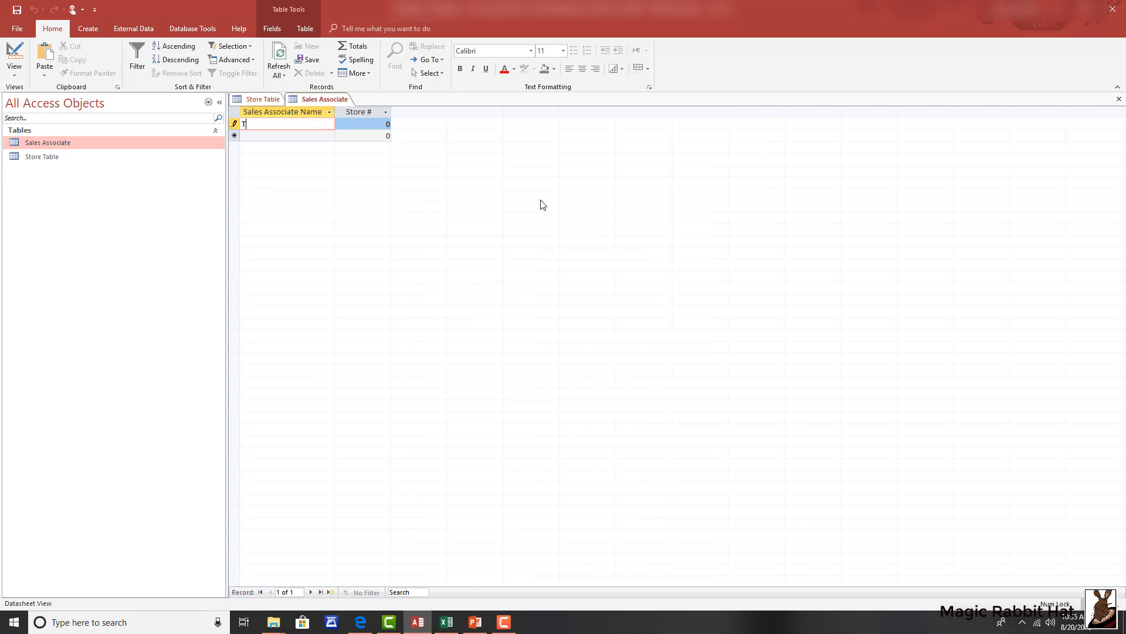
text(erry Wells)
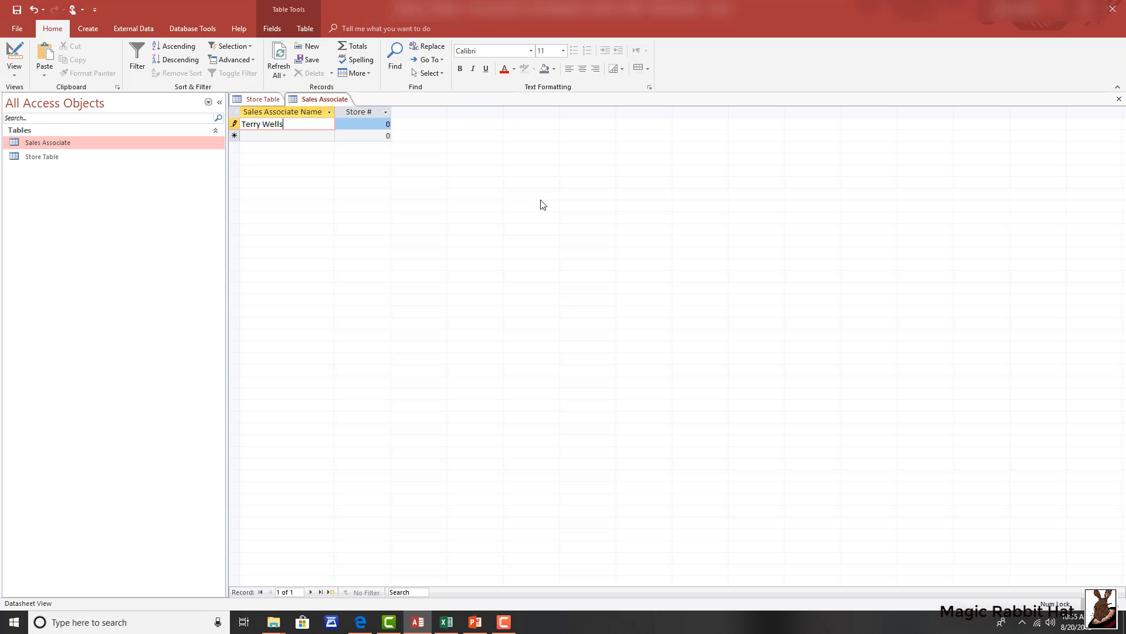
click(362, 123)
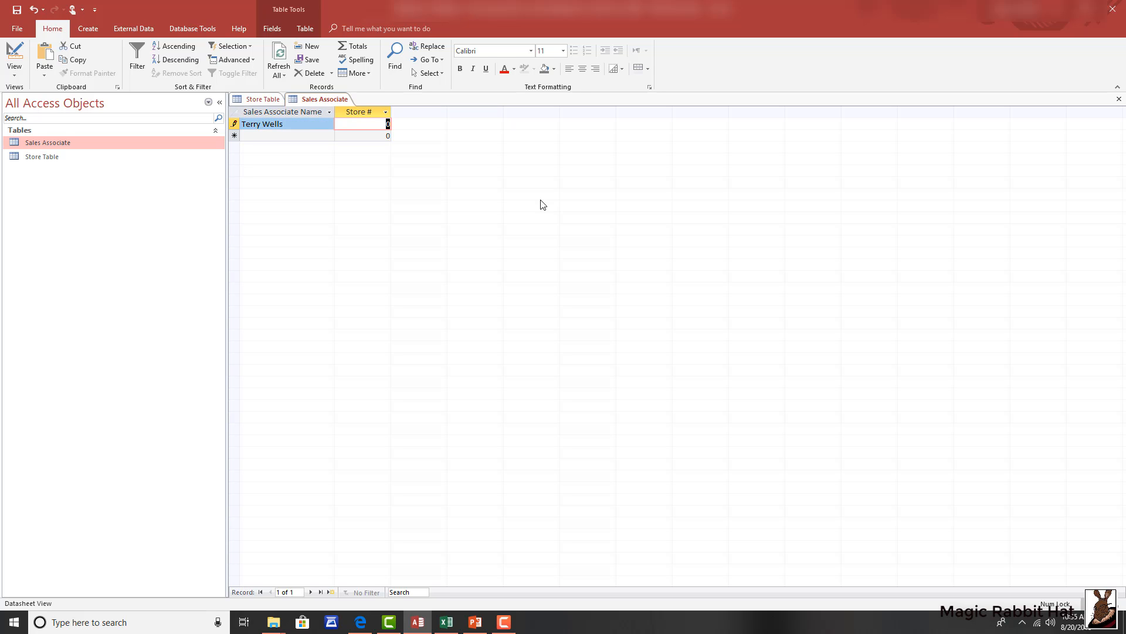
text(2)
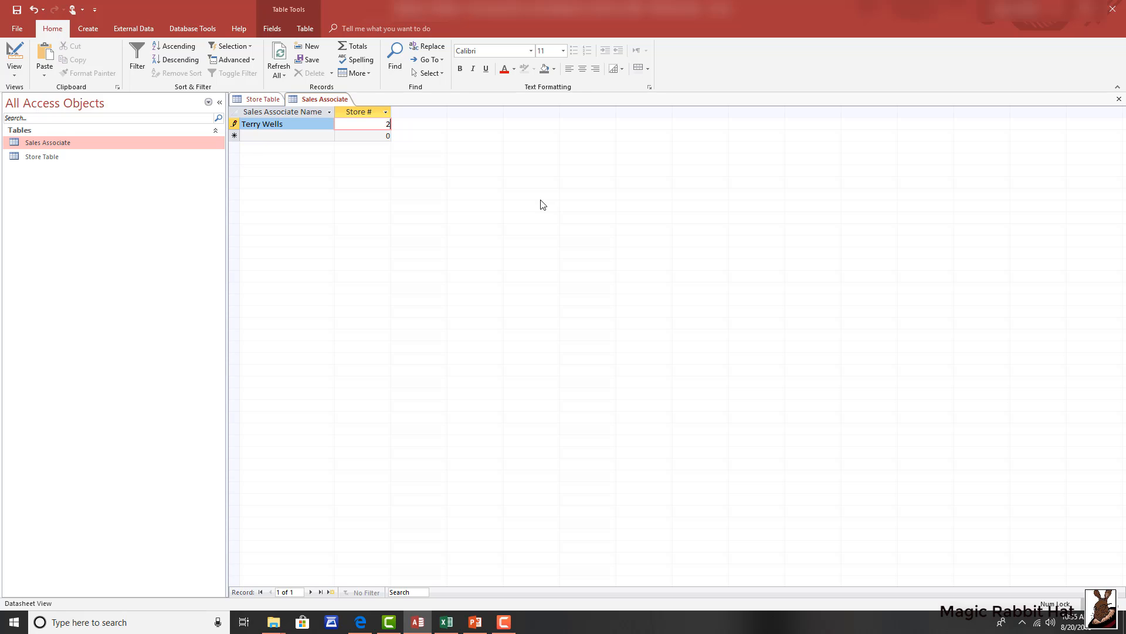
text(1547)
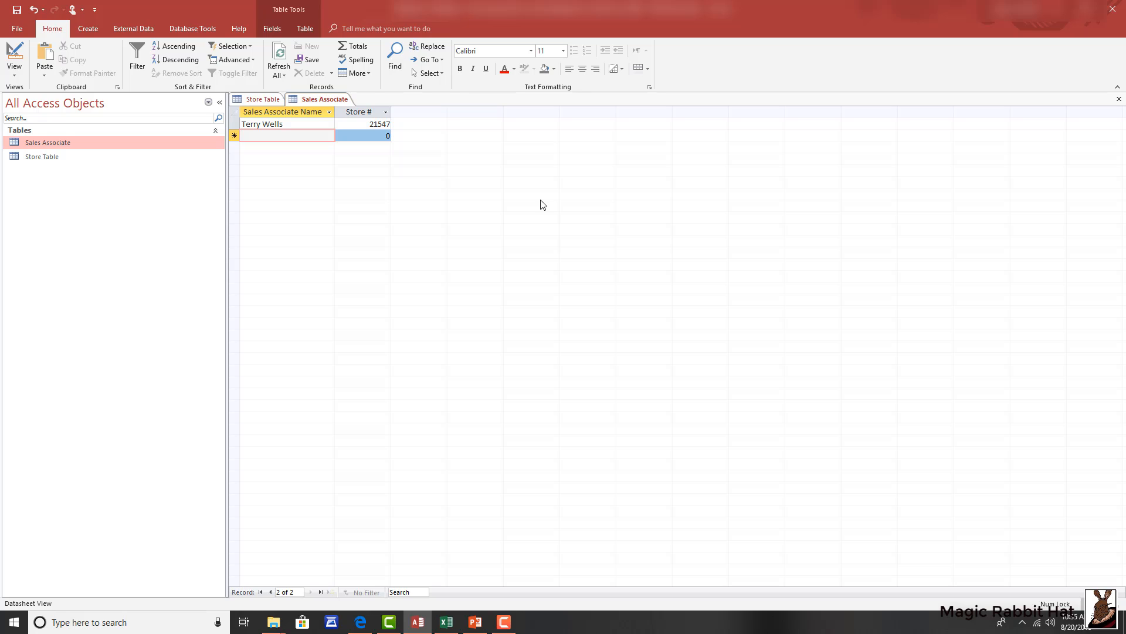
click(259, 135)
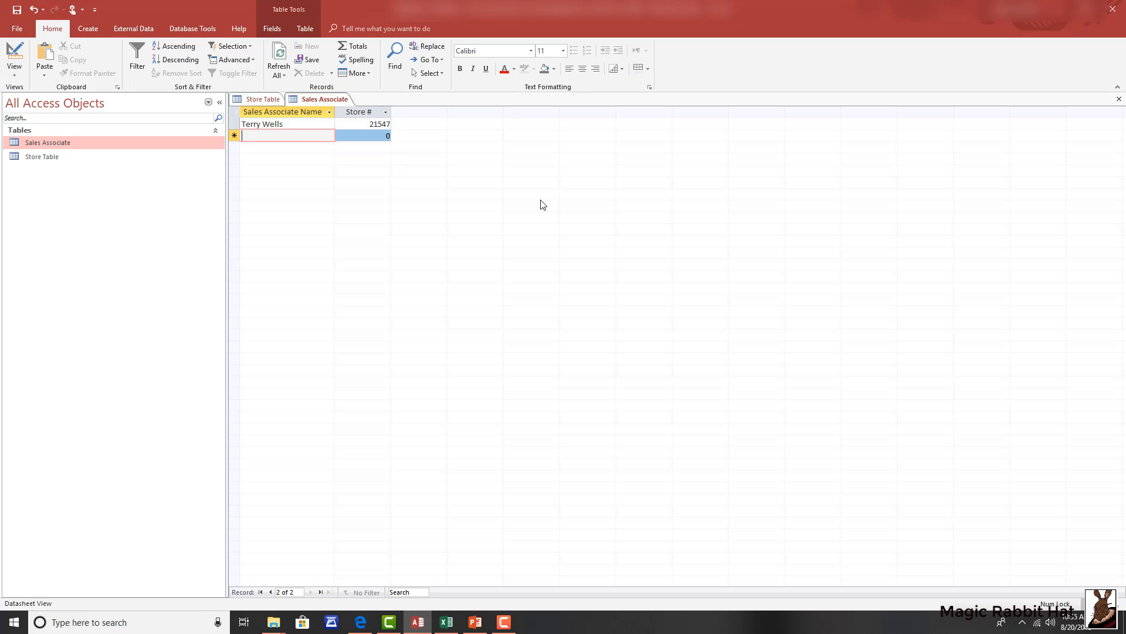
text(Tamara Wilson)
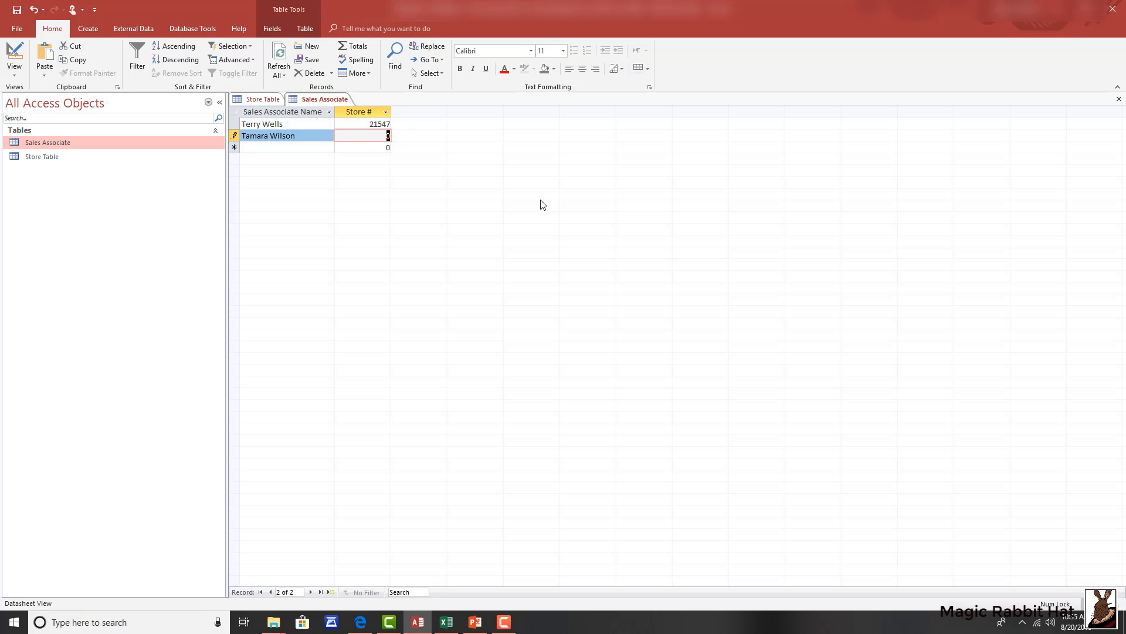
text(11111)
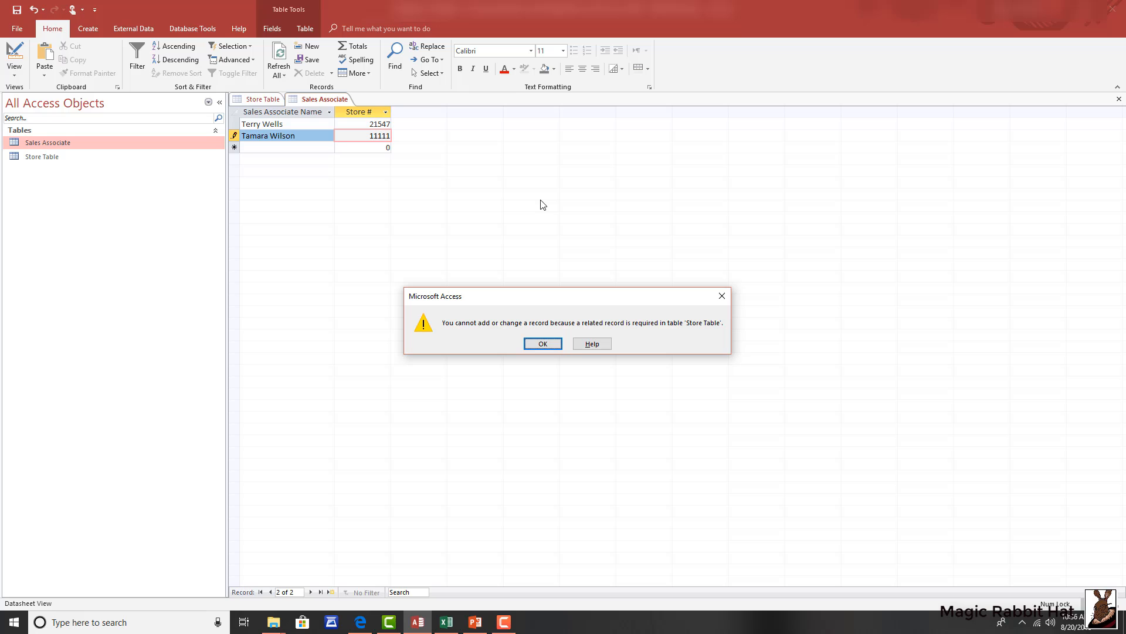
click(541, 343)
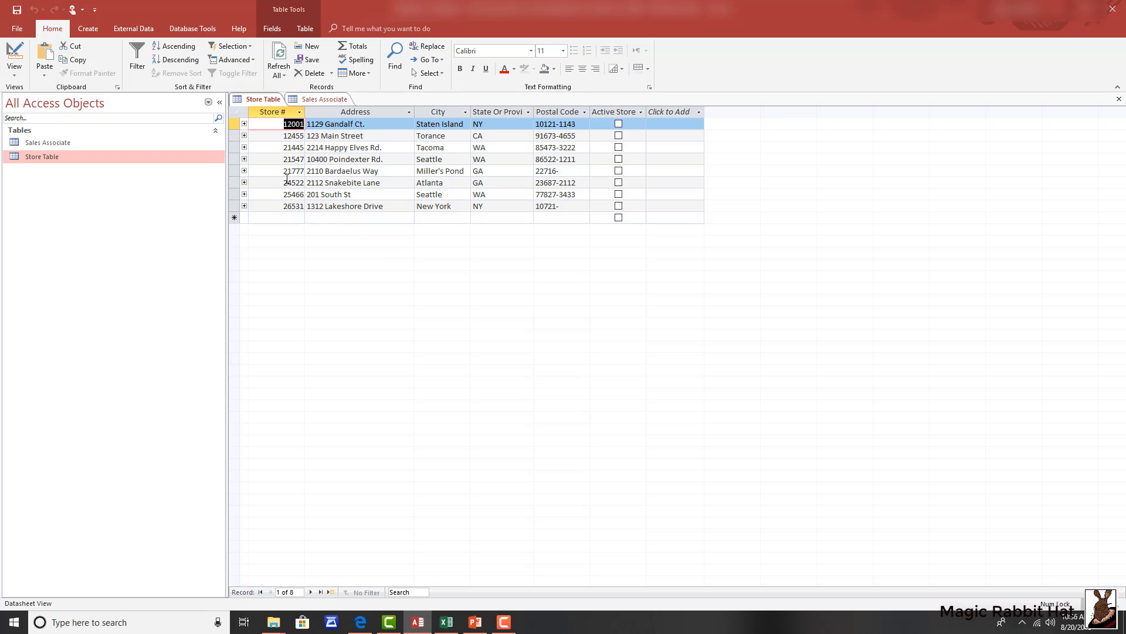
mouse_move(287, 177)
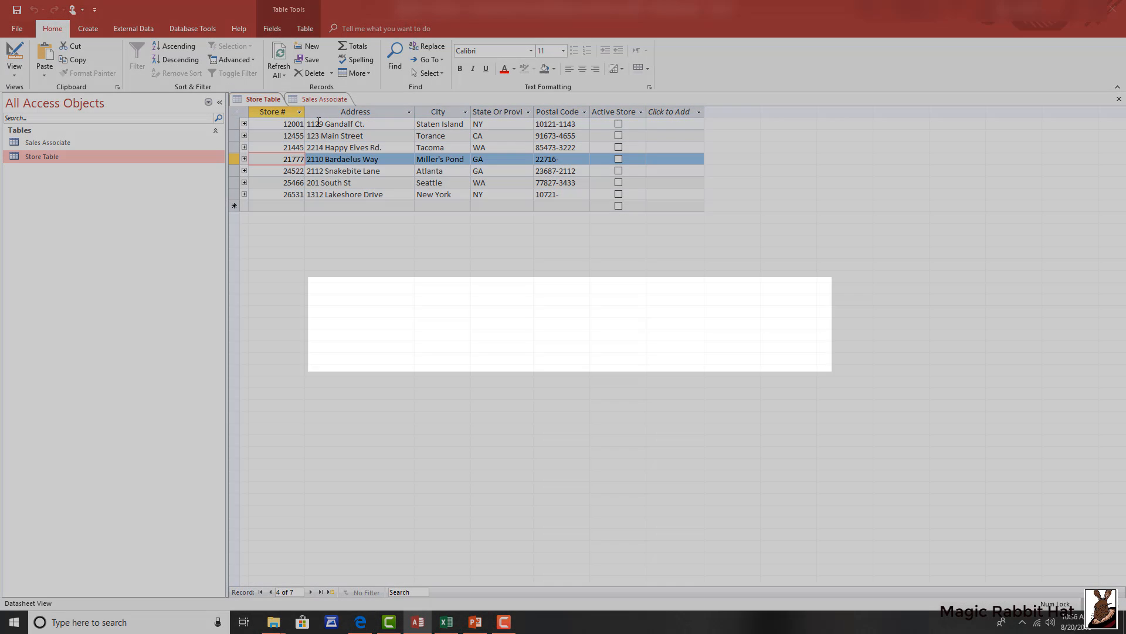
click(314, 73)
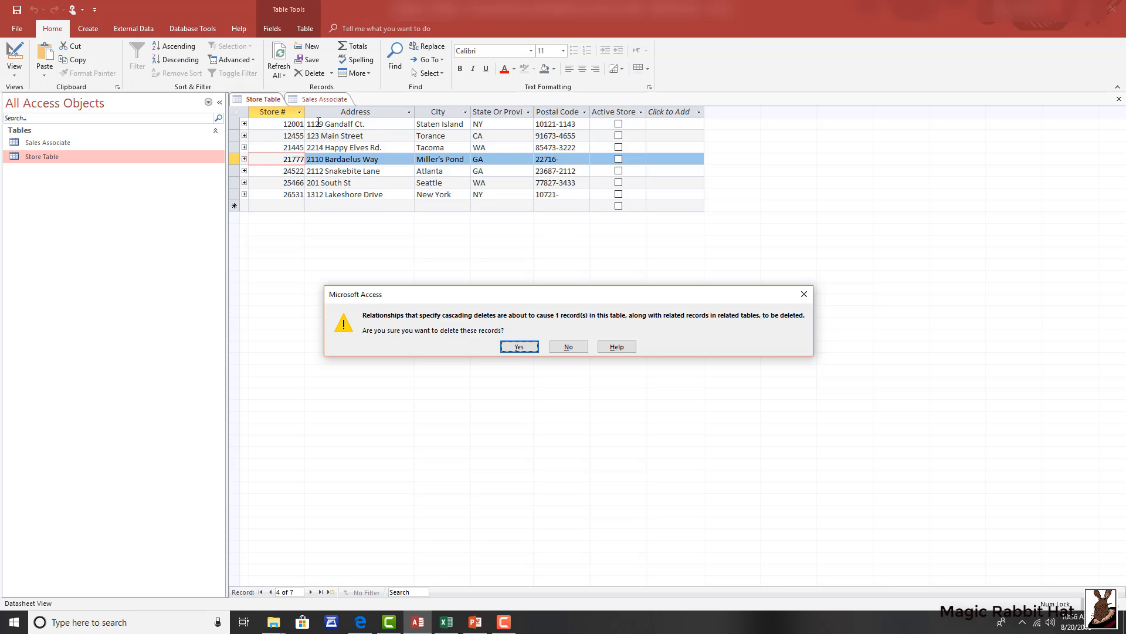
click(518, 347)
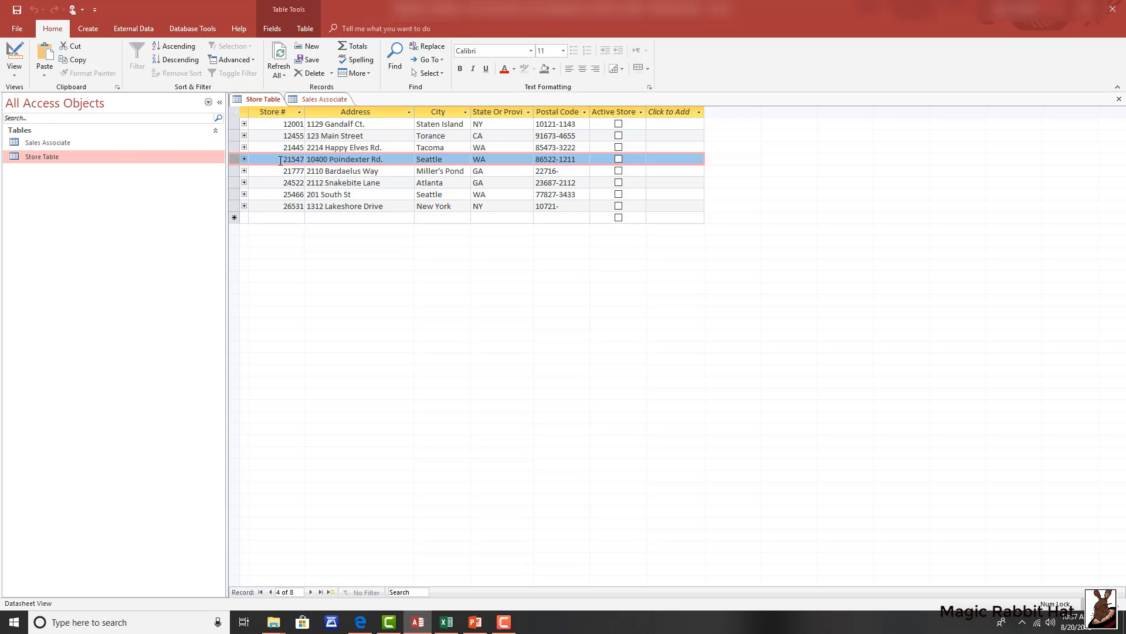
Change store 21547's number to 11547 and switch to the Sales Associate table.
click(292, 159)
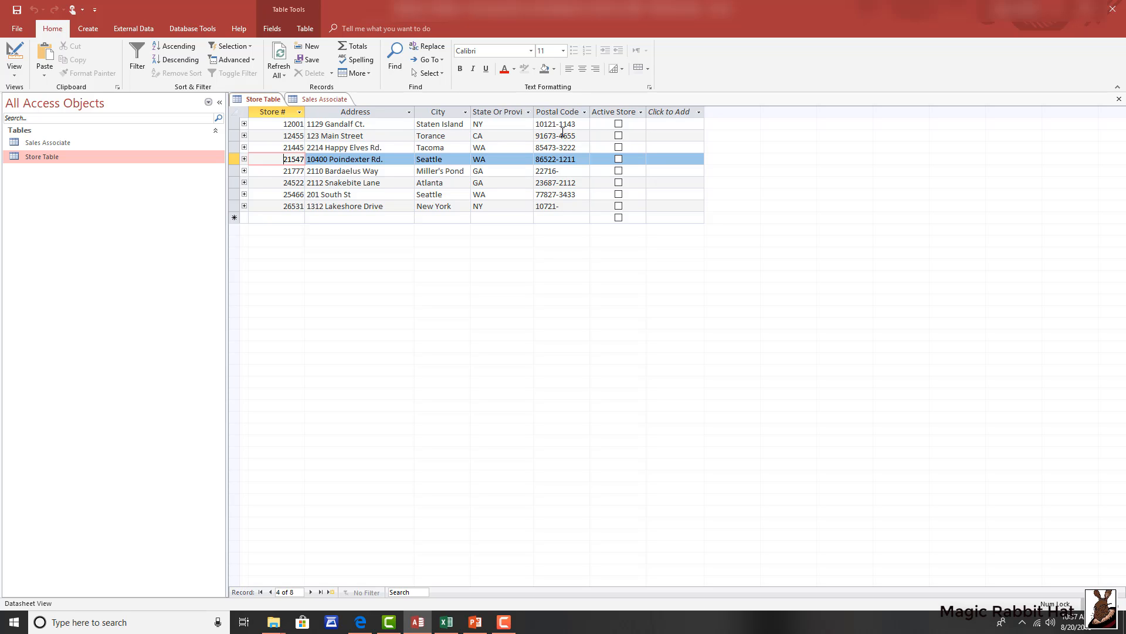
text(1)
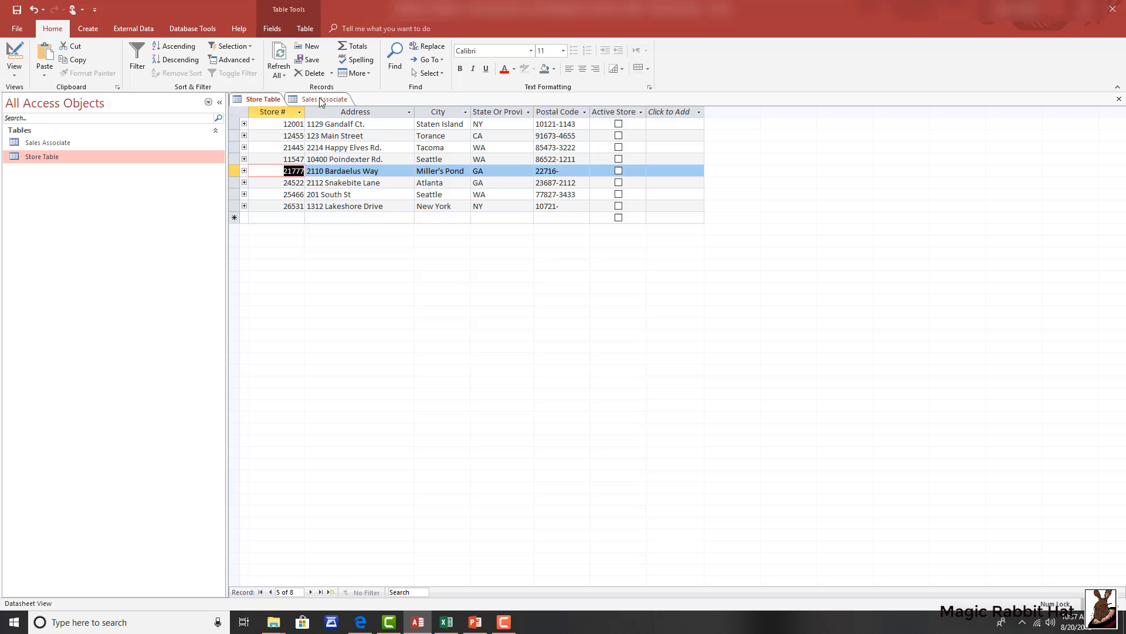
click(324, 99)
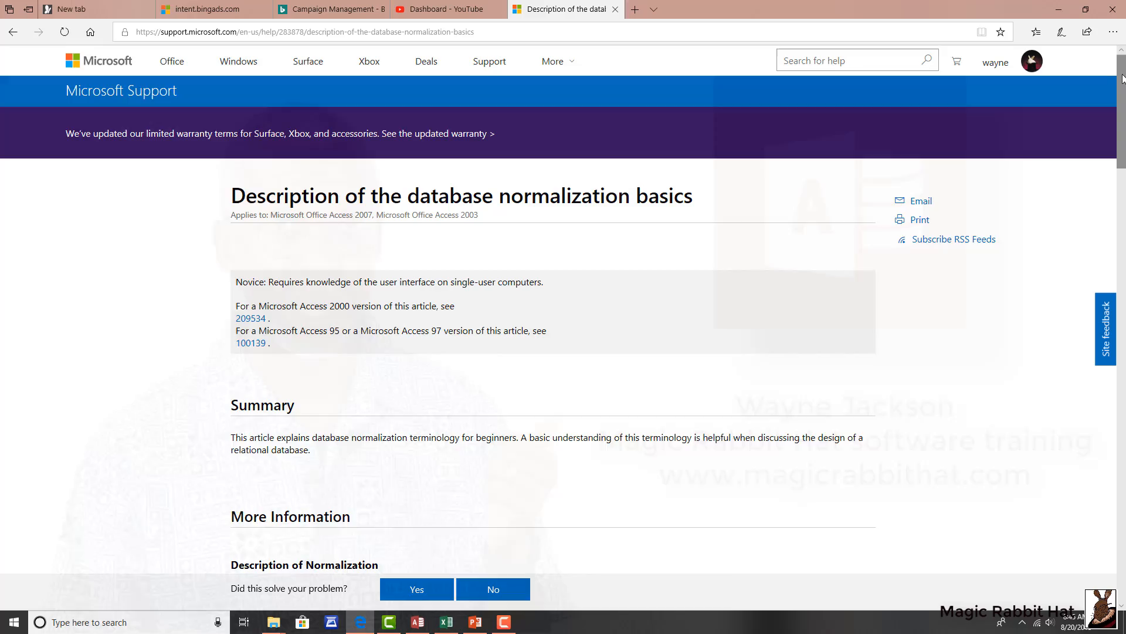
Scroll the Edge normalization article down to the Normalizing an Example Table section.
scroll(down, 3)
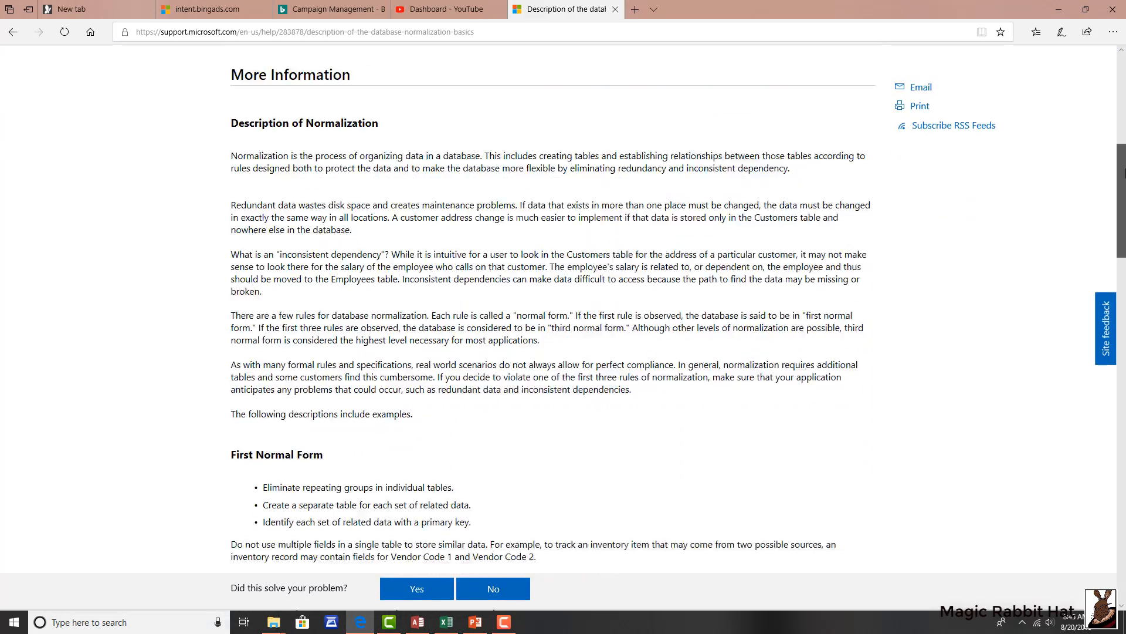
scroll(down, 3)
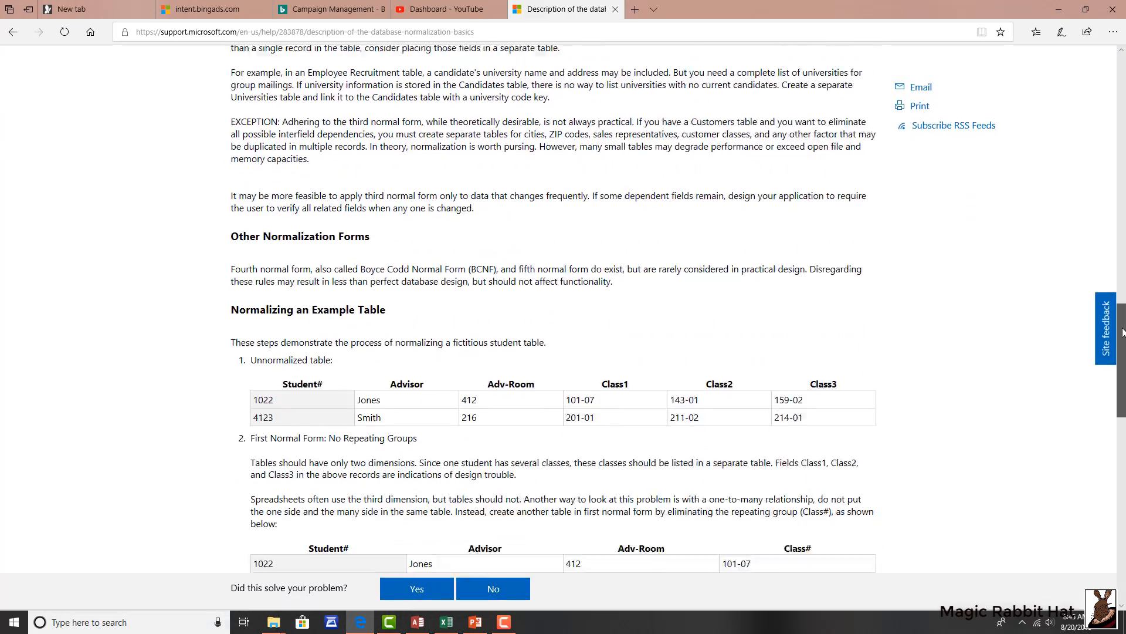
scroll(down, 3)
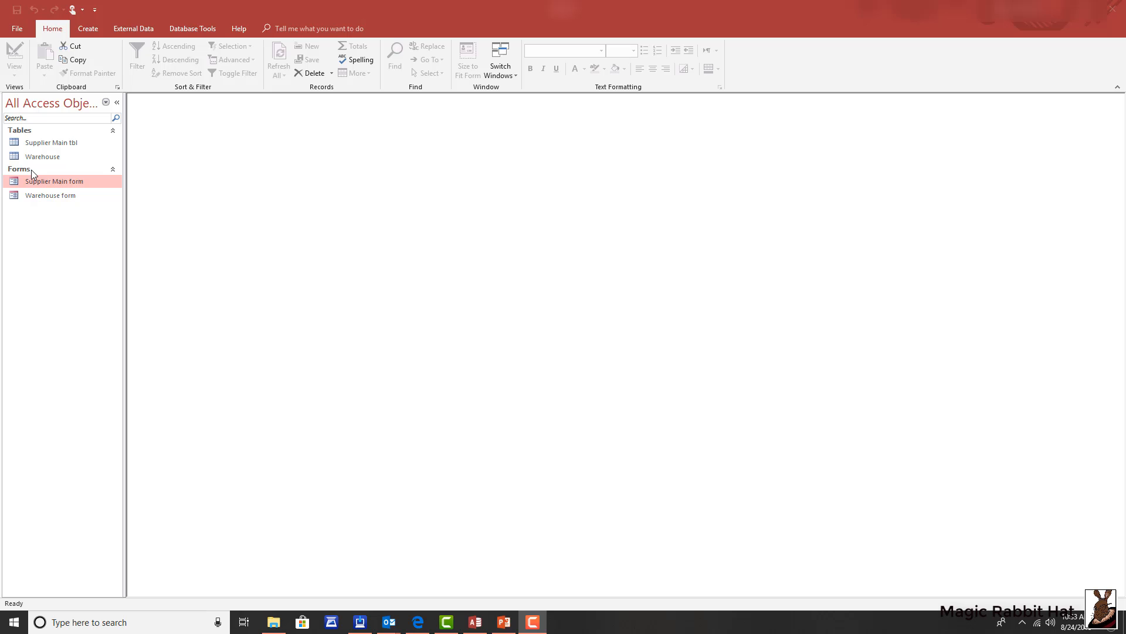
Drag the Warehouse form into Supplier Main's design view, then show supplier 15's Jersey and Dallas warehouses.
right_click(54, 181)
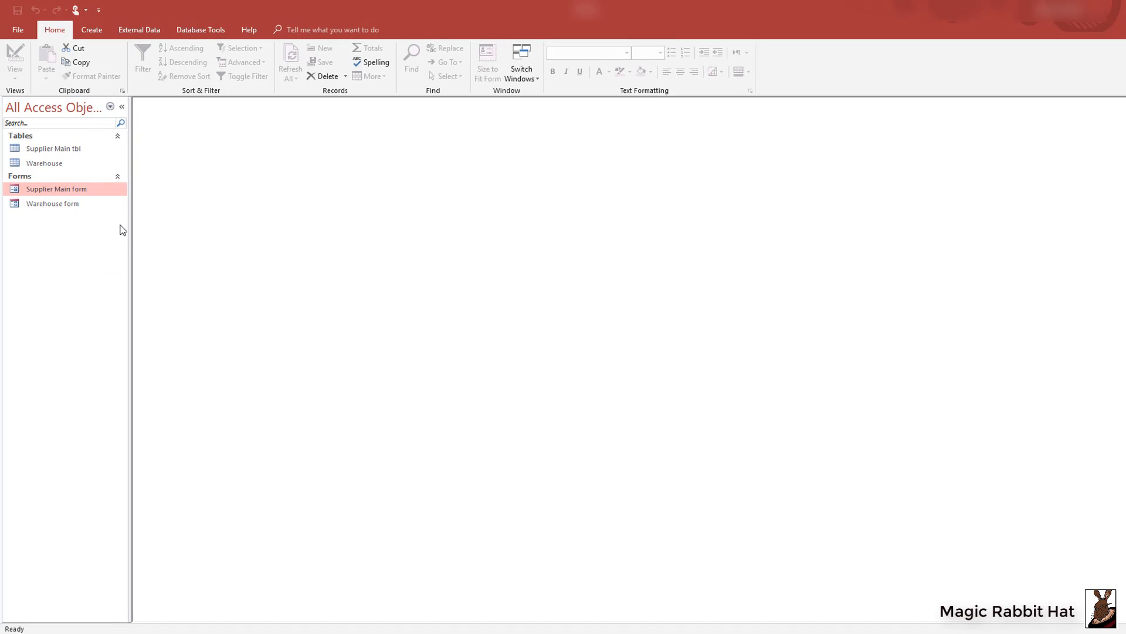
double_click(56, 189)
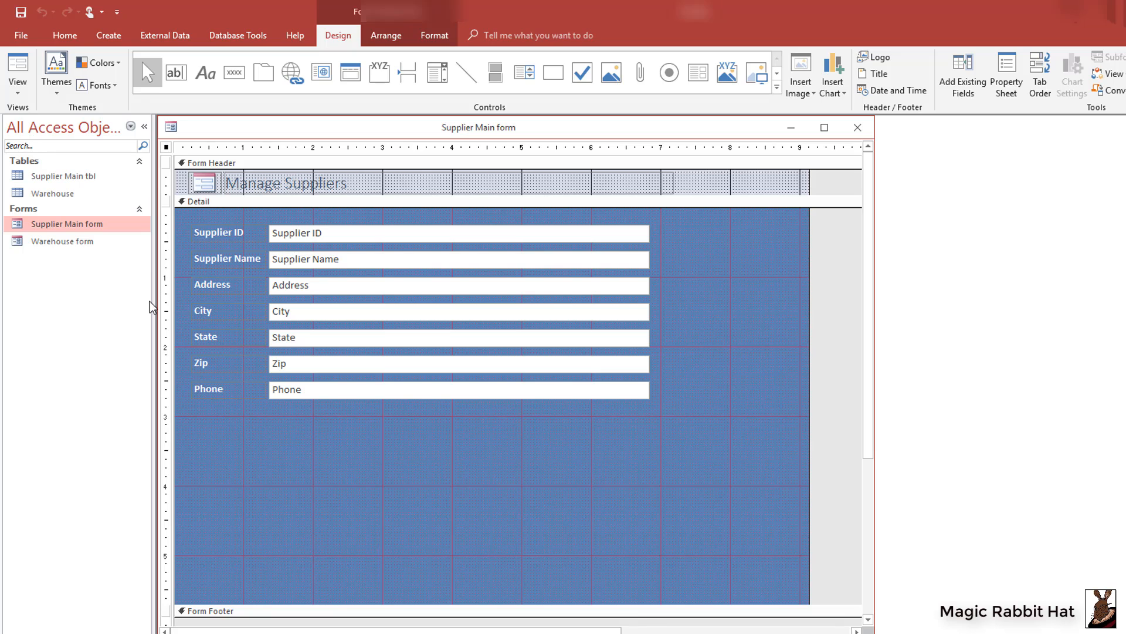
click(69, 240)
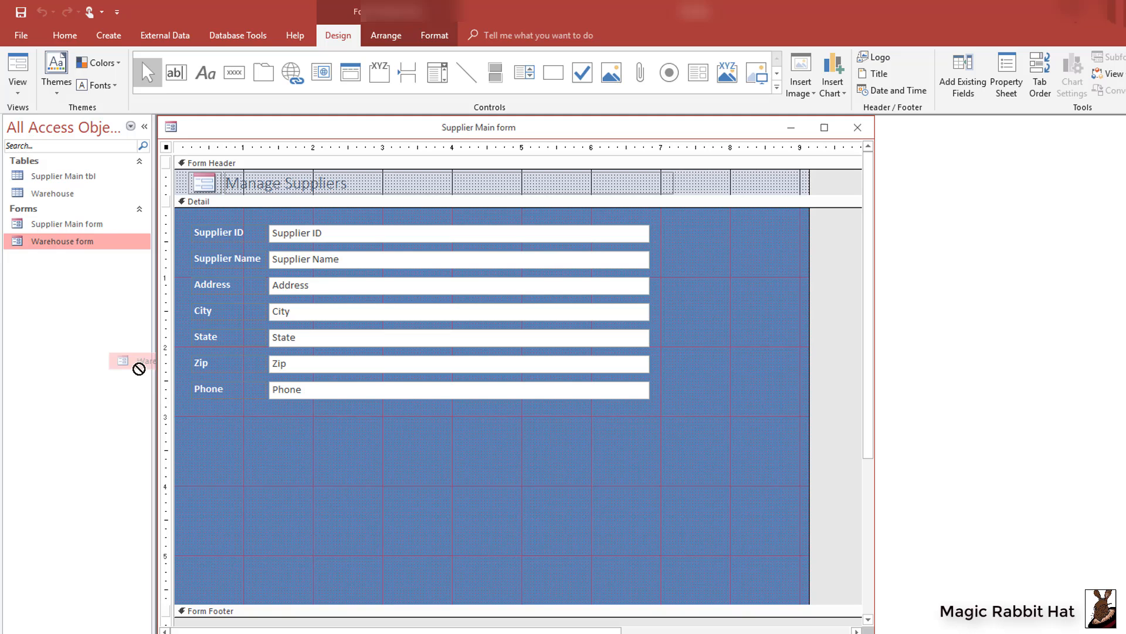
drag(132, 360, 204, 431)
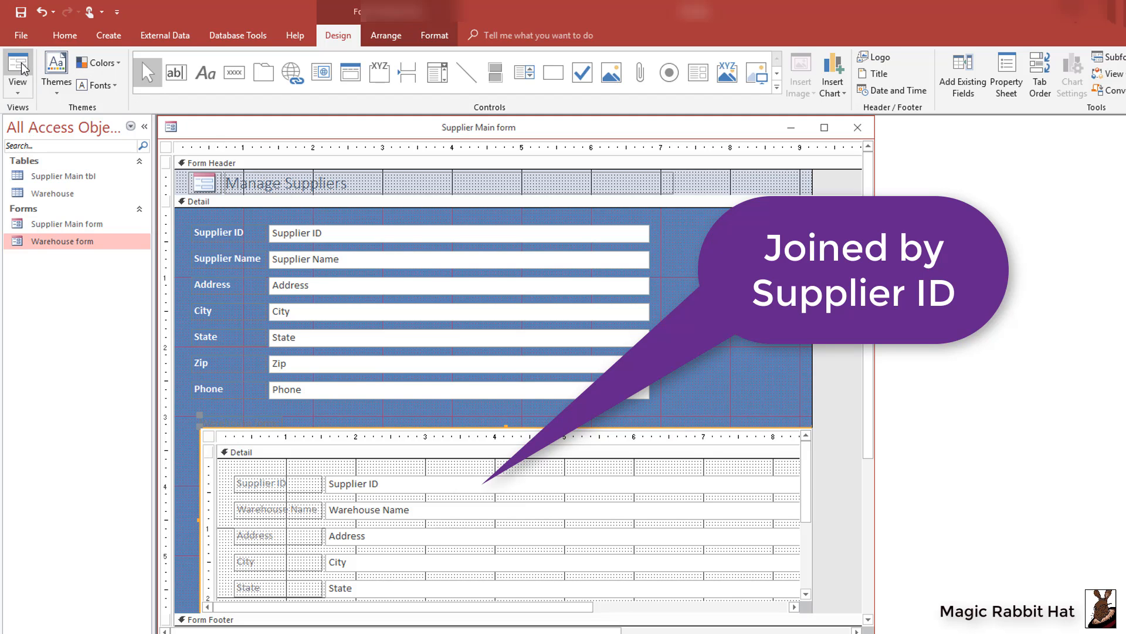
click(17, 71)
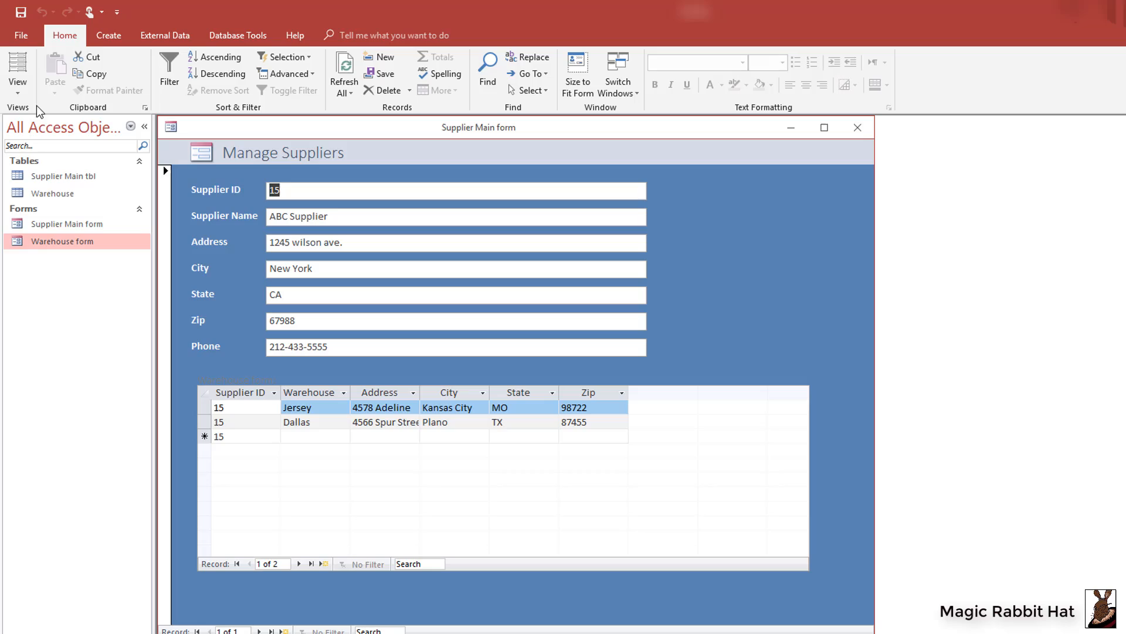